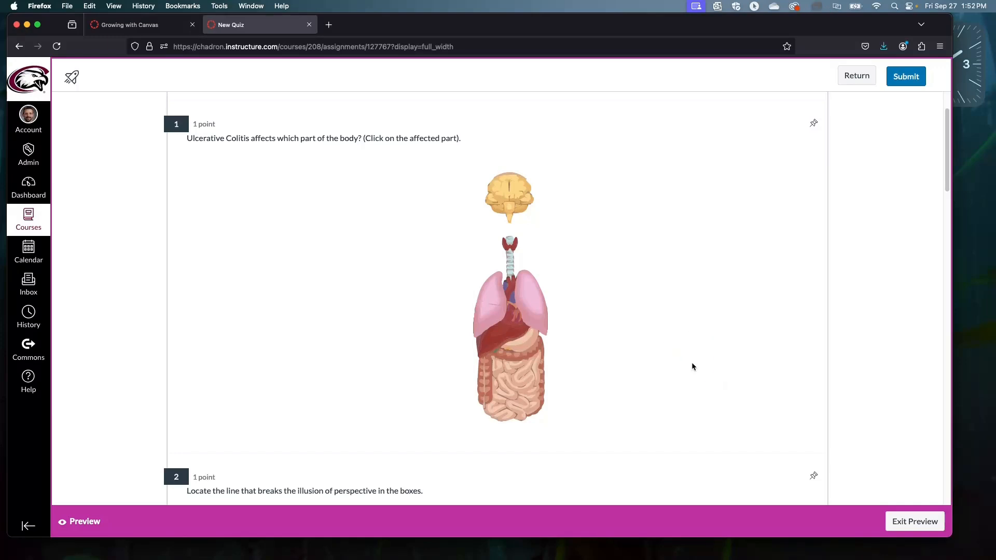
Place the answer marker on the body diagram, try several spots, and finish on the brain.
left_click(693, 363)
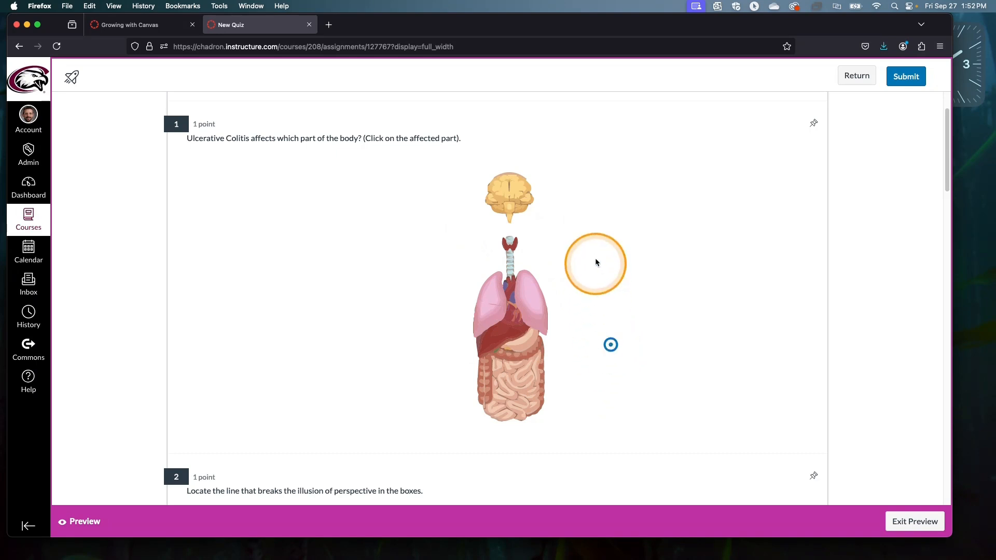
left_click_drag(595, 264, 433, 278)
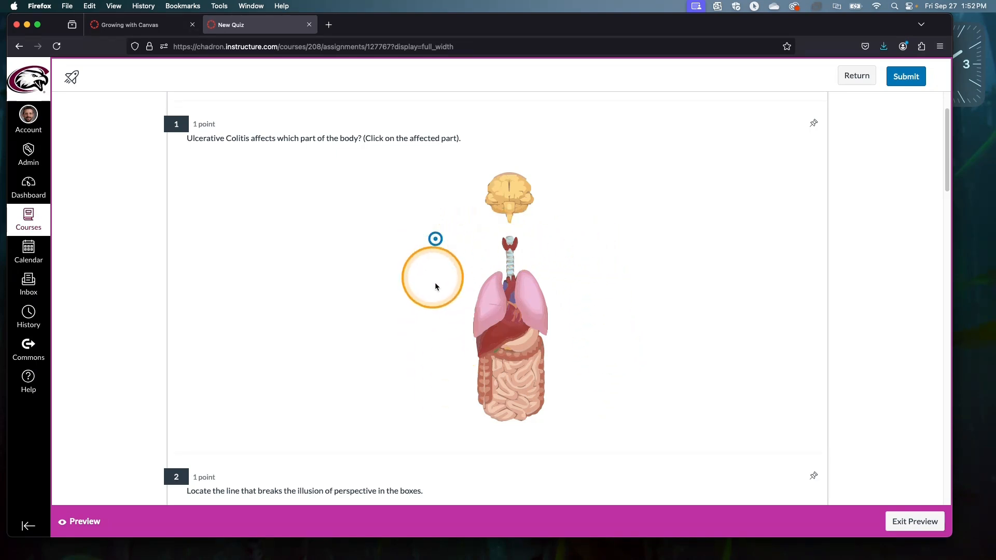
left_click(569, 417)
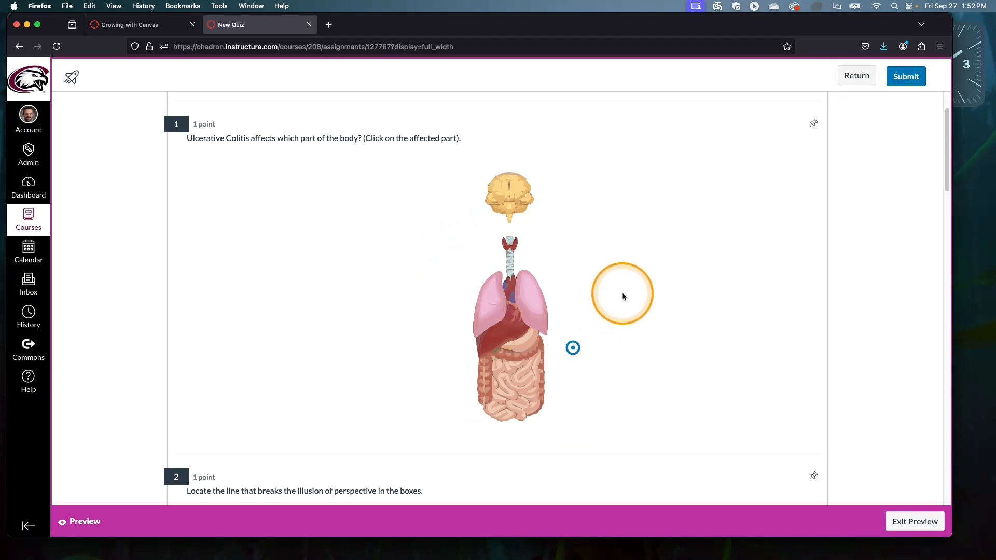
left_click(507, 195)
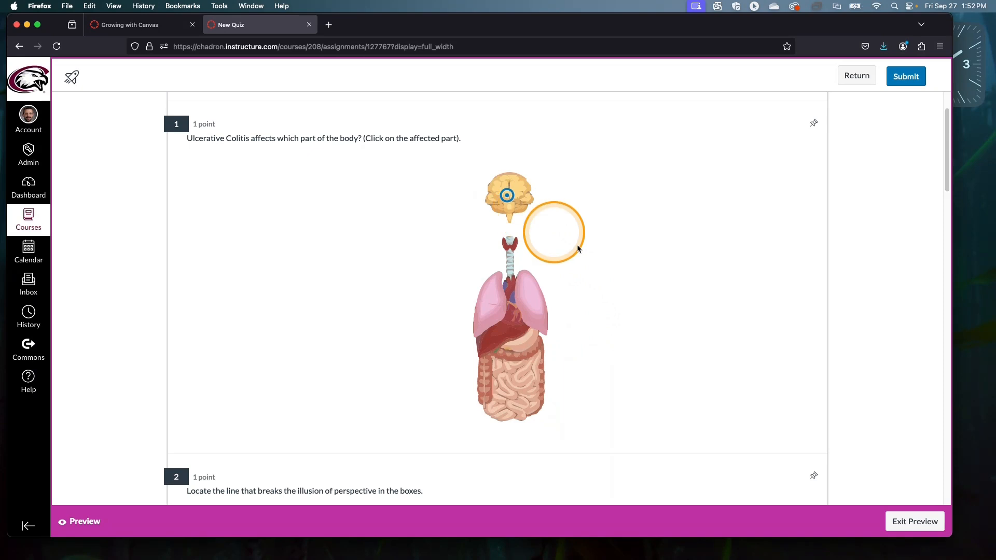
left_click_drag(554, 232, 640, 284)
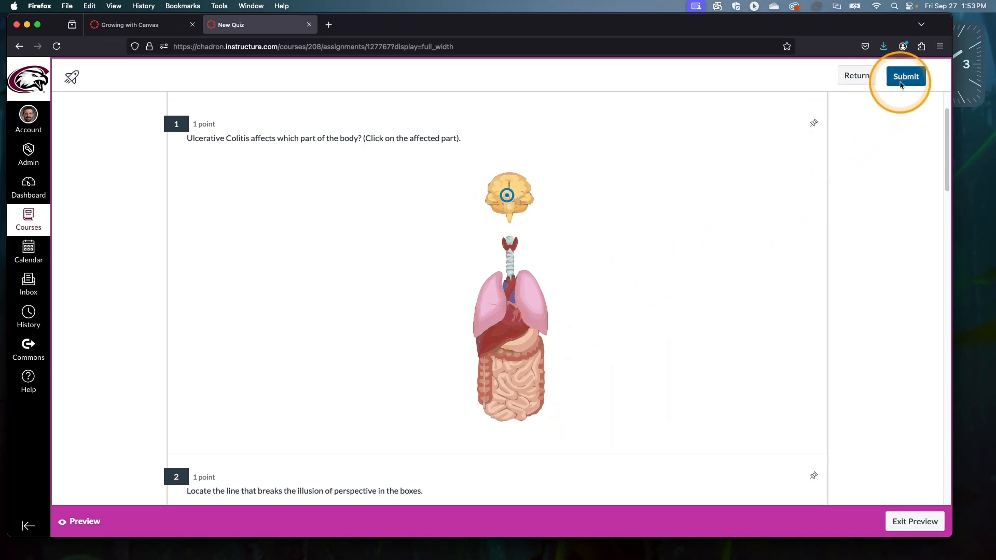
Submit the attempt despite unanswered questions; brain is graded incorrect, colon shown correct.
left_click(905, 76)
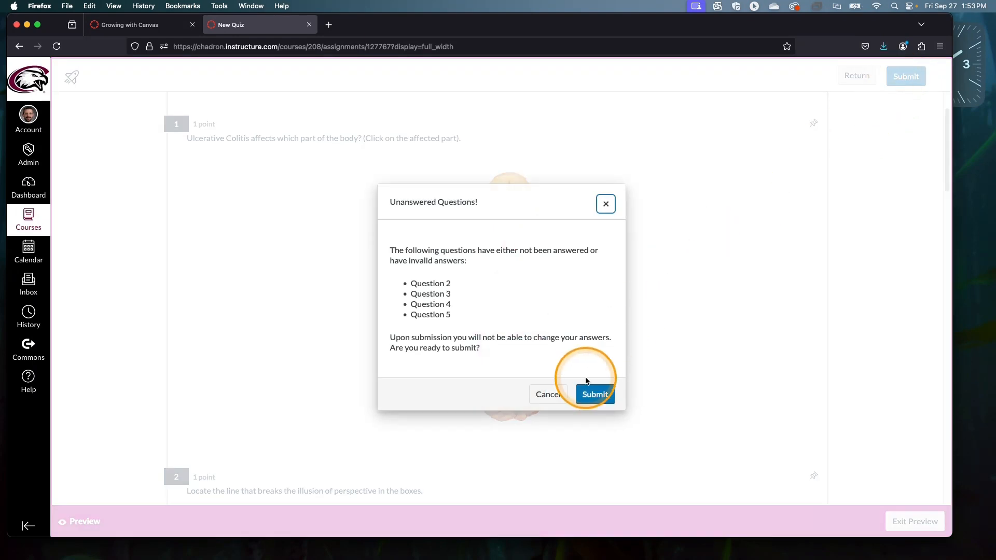
left_click(594, 394)
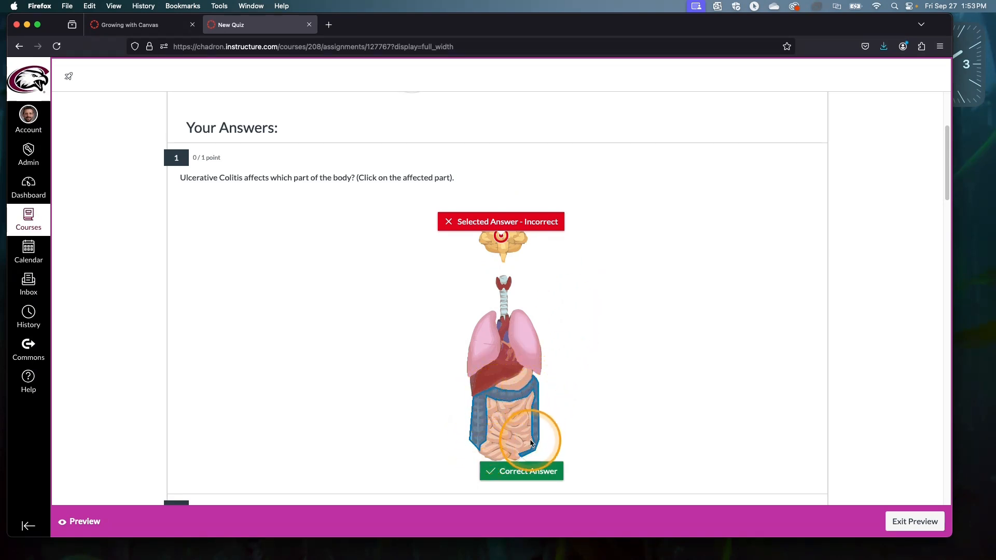
mouse_move(530, 397)
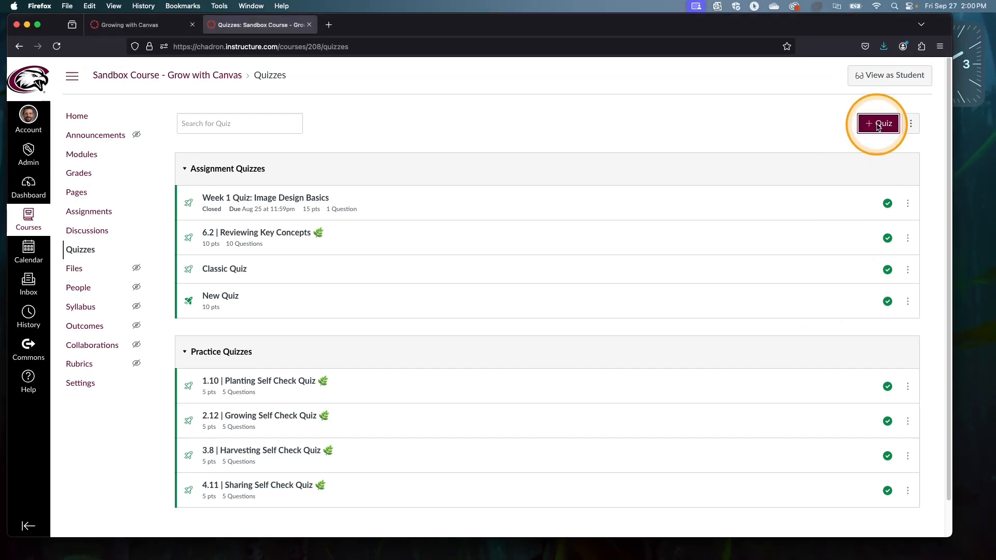
Create a new quiz choosing the New Quizzes engine and reach its details form.
left_click(877, 123)
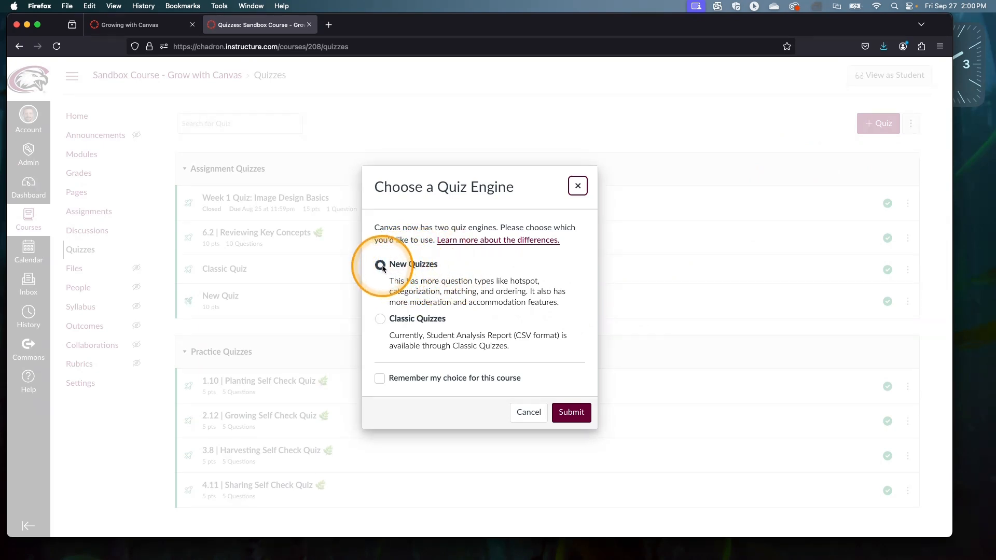
left_click(380, 264)
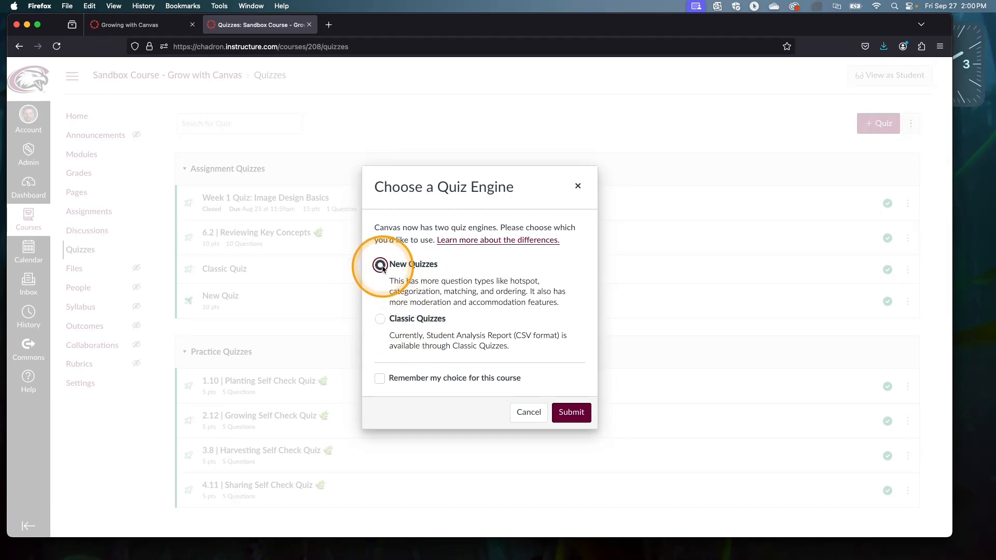
left_click(379, 265)
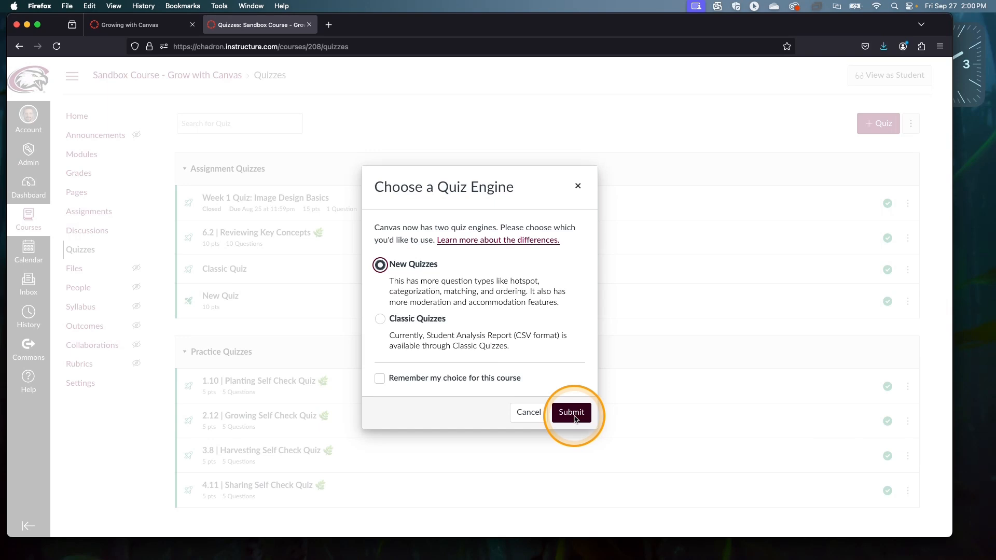
left_click(570, 412)
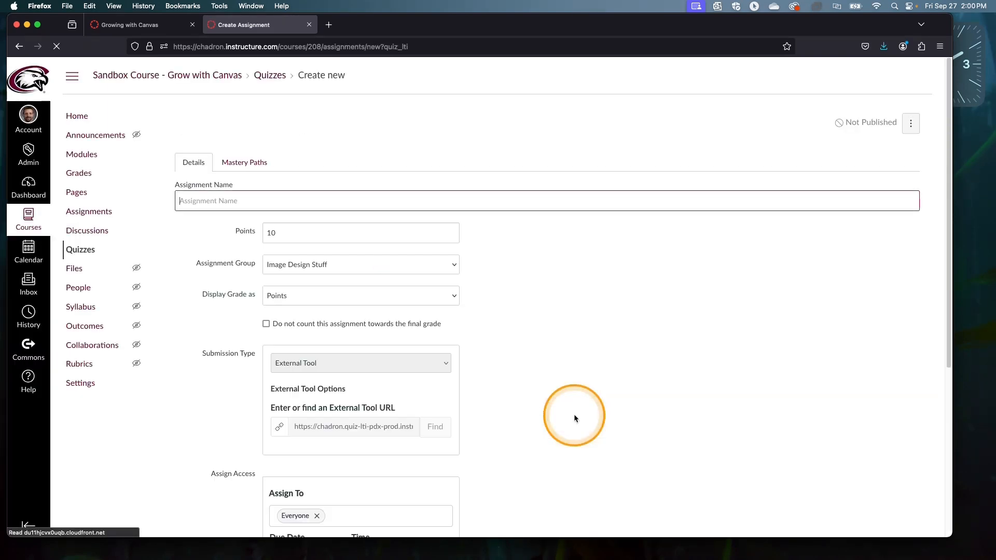
mouse_move(359, 271)
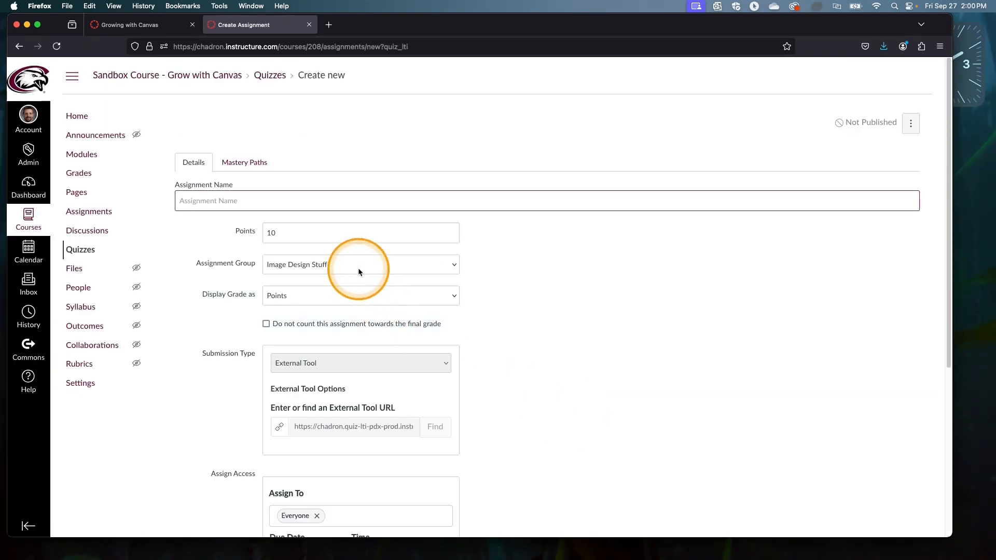
Name the assignment 'Test' and build it to enter the quiz builder.
type("Test")
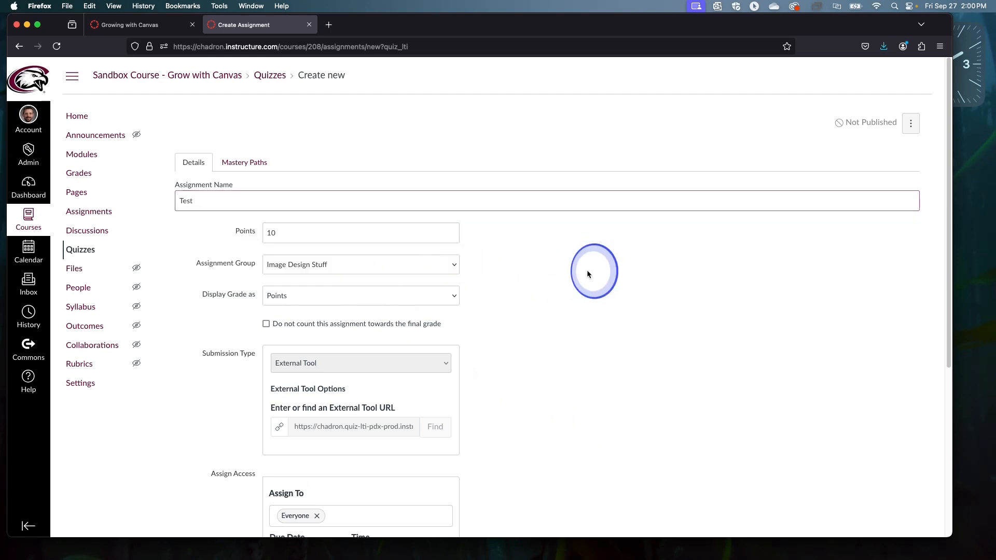
scroll("down", 3)
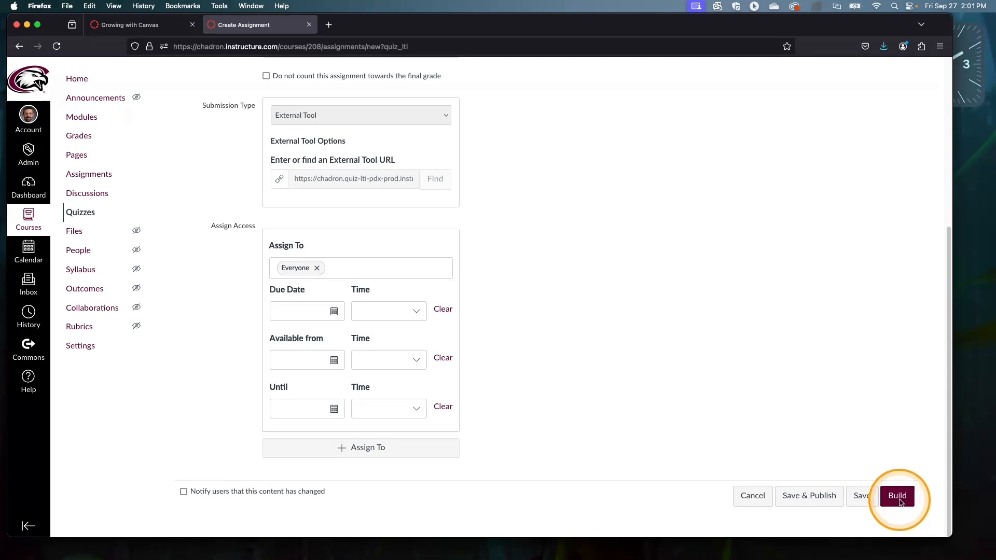
left_click(897, 496)
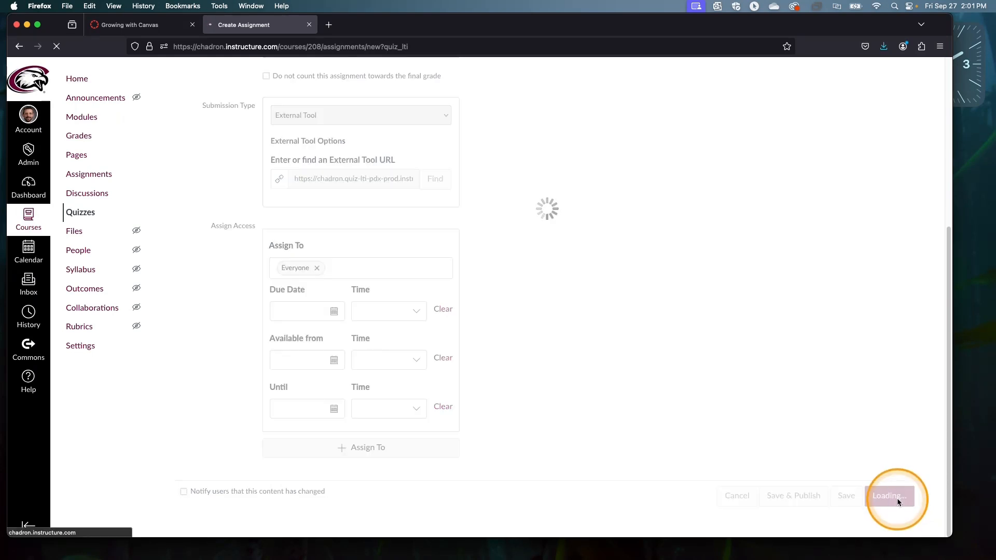
left_click(888, 496)
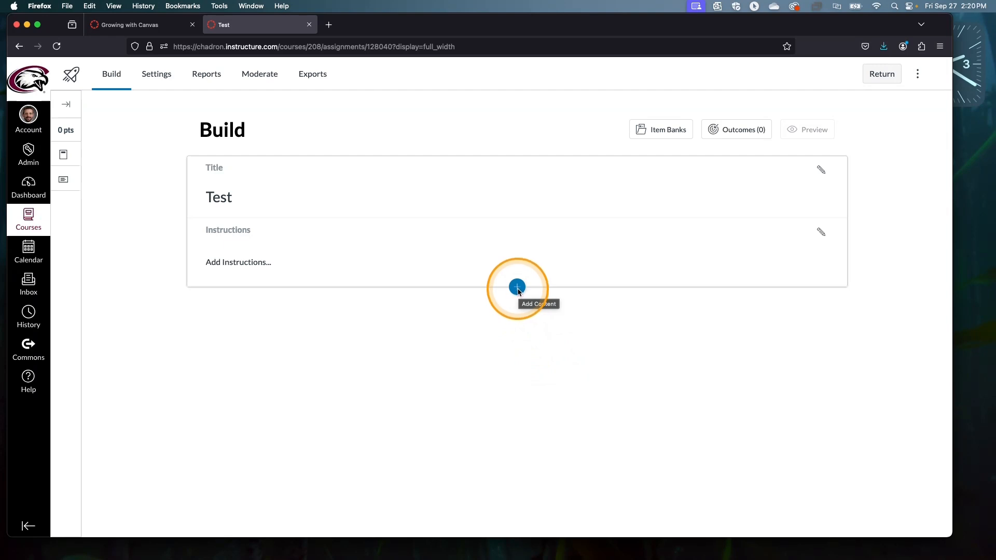
Insert a Hot Spot question as question 1 from the Insert Content list.
left_click(517, 286)
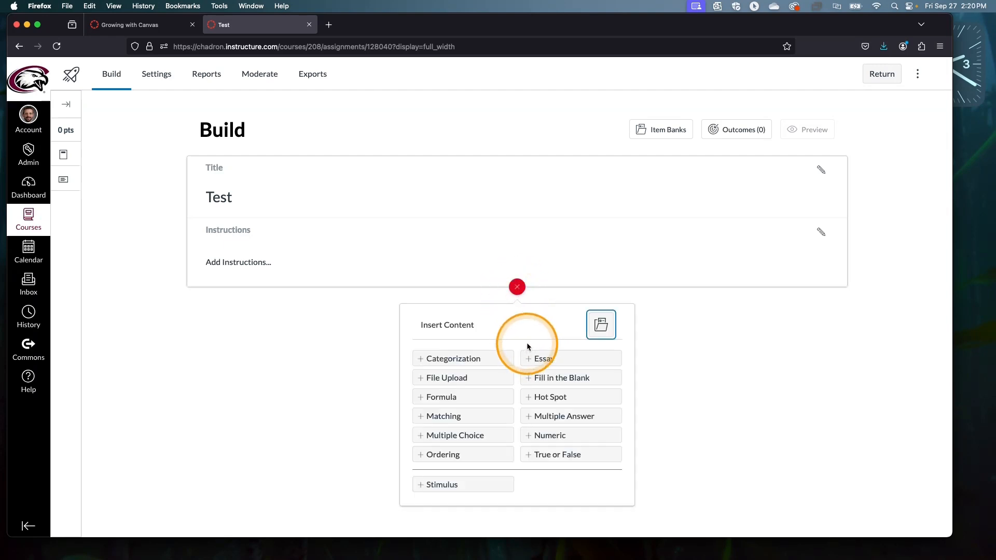
mouse_move(539, 487)
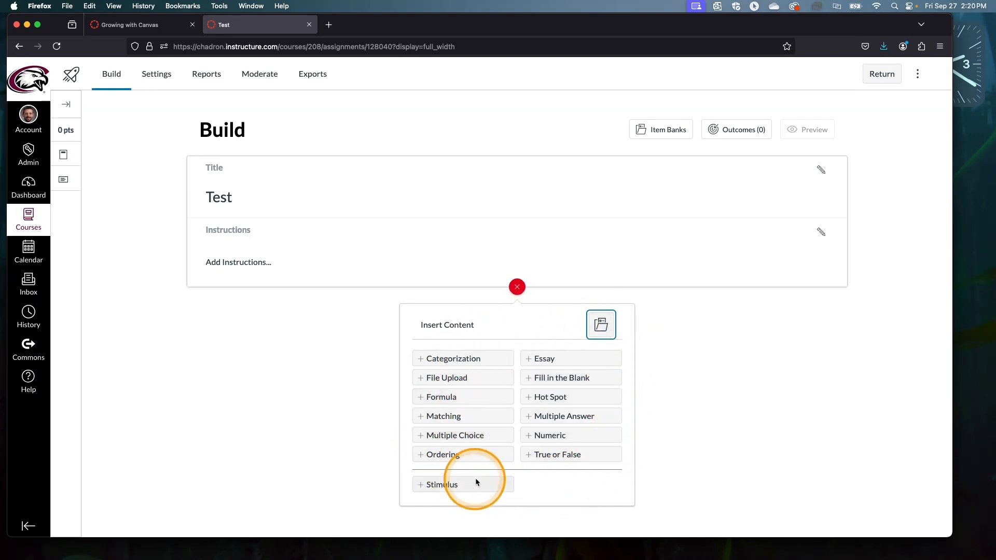
mouse_move(549, 396)
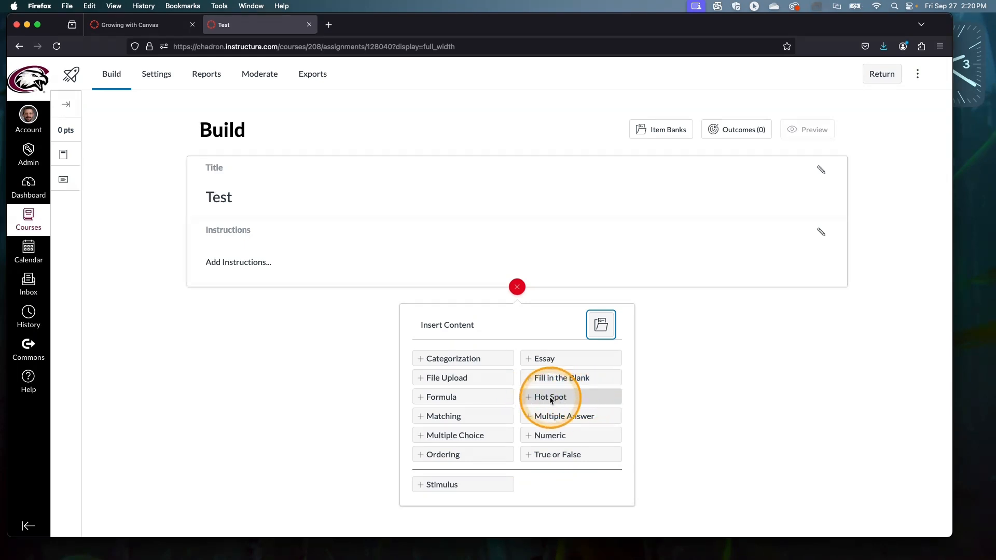
left_click(549, 397)
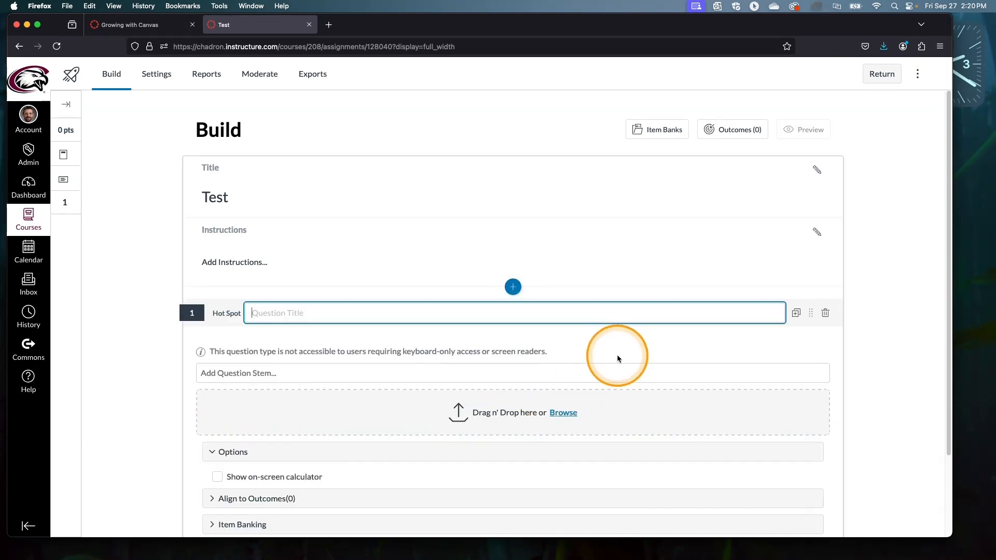
scroll("down", 3)
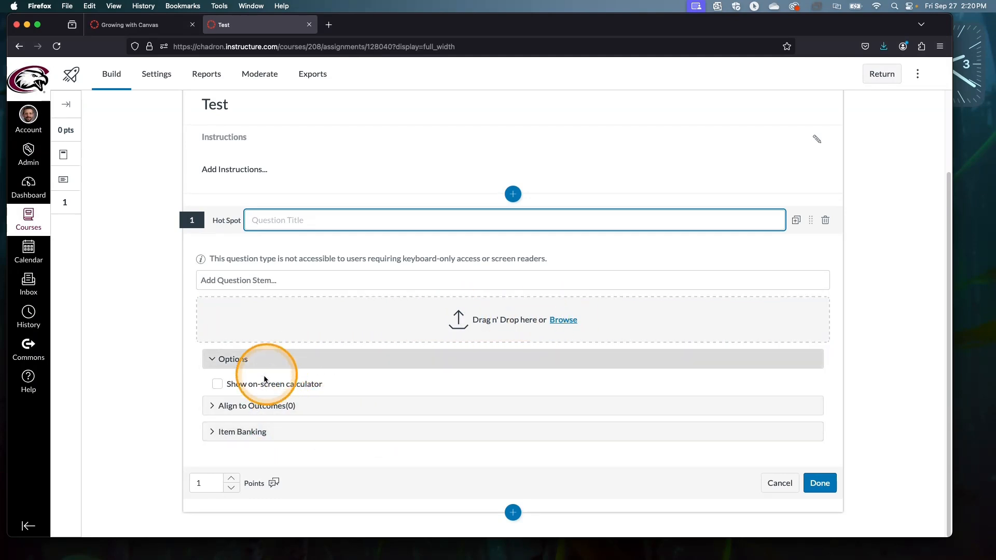
mouse_move(404, 432)
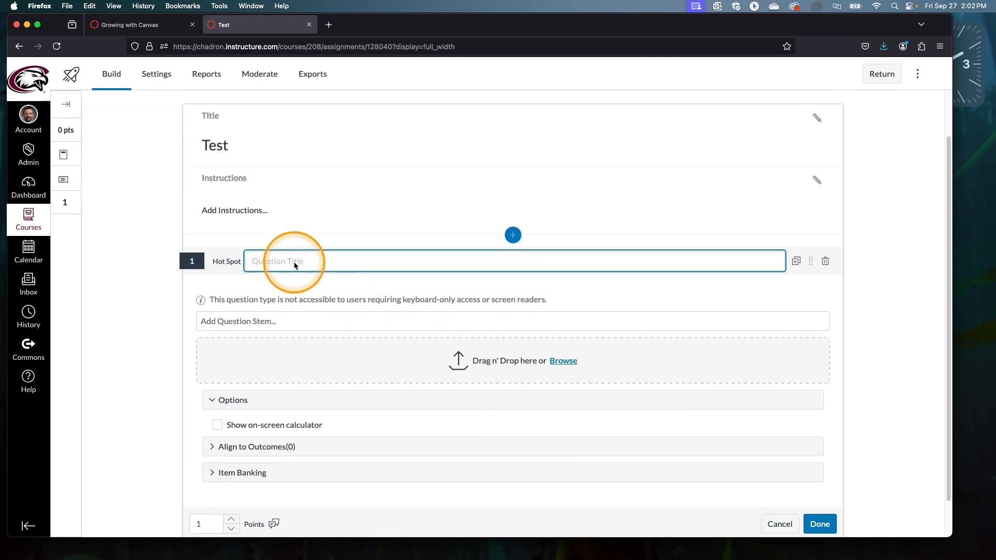
Title the hot spot question 'Anatomy'.
left_click(292, 261)
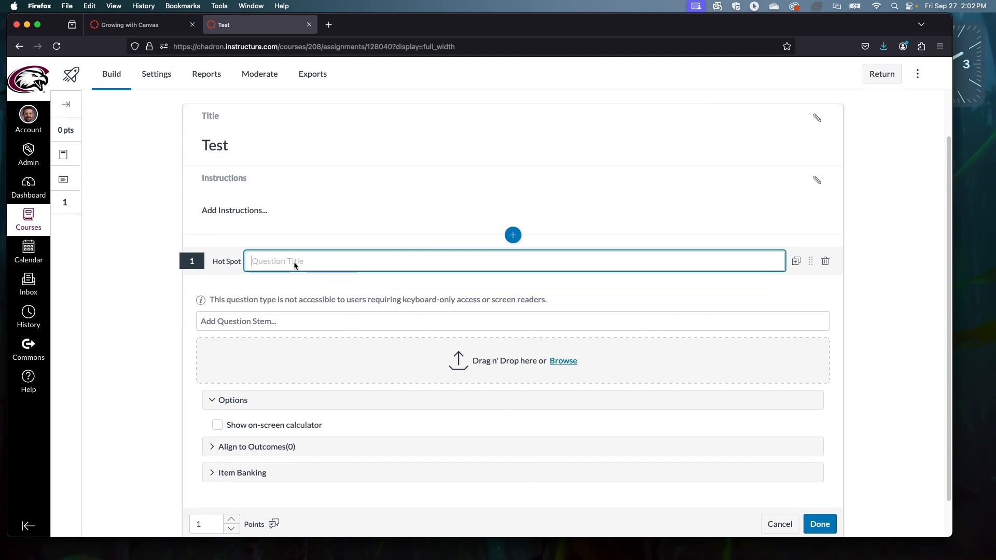
type("Anatomy")
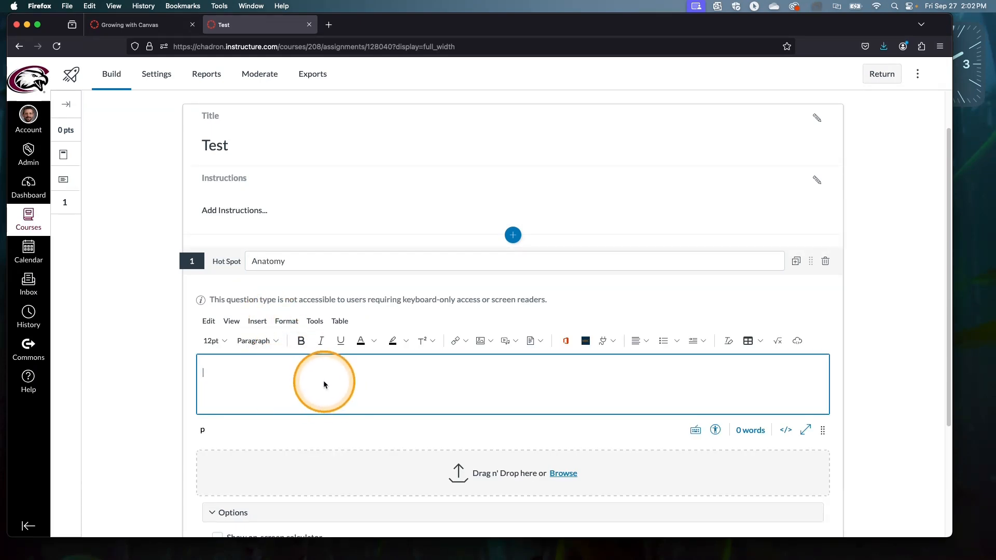
scroll("down", 3)
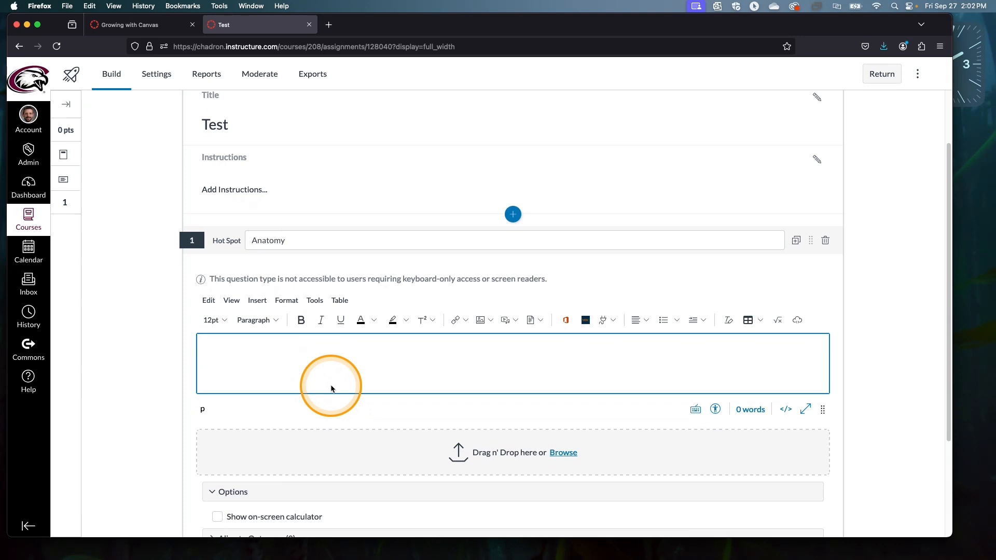
Enter the stem 'What part of the body is affected by ulcerative colitis?'.
type("What part of the")
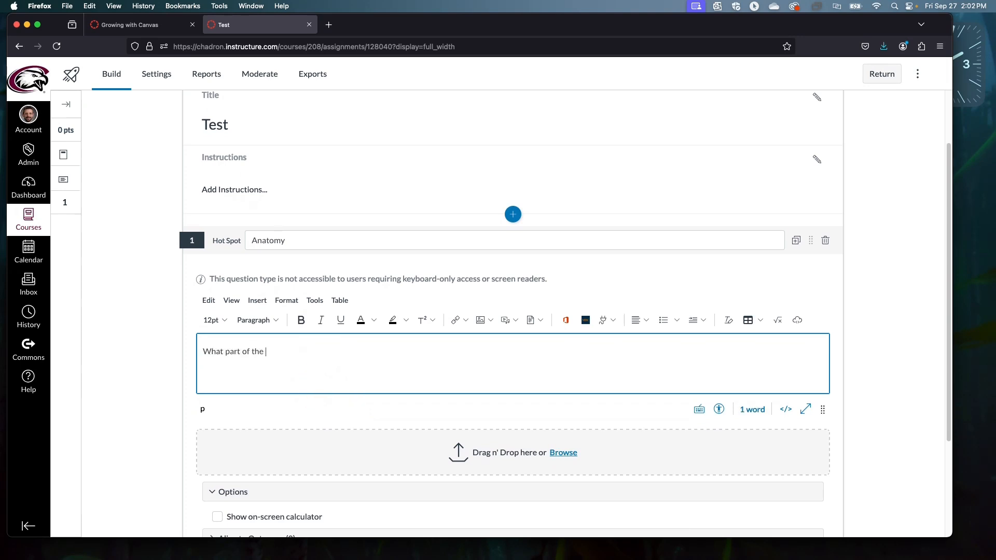
type("body is affect")
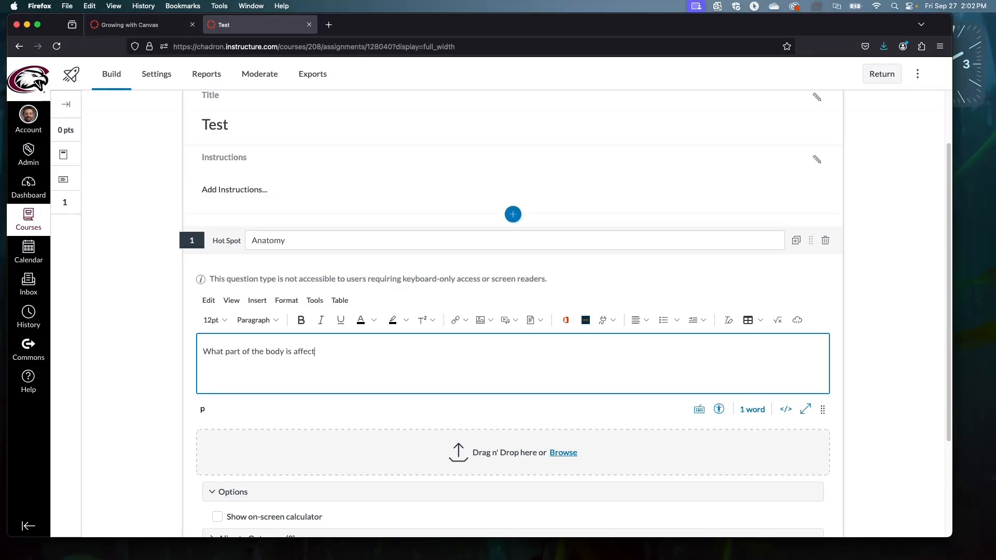
type("ed by ulcera")
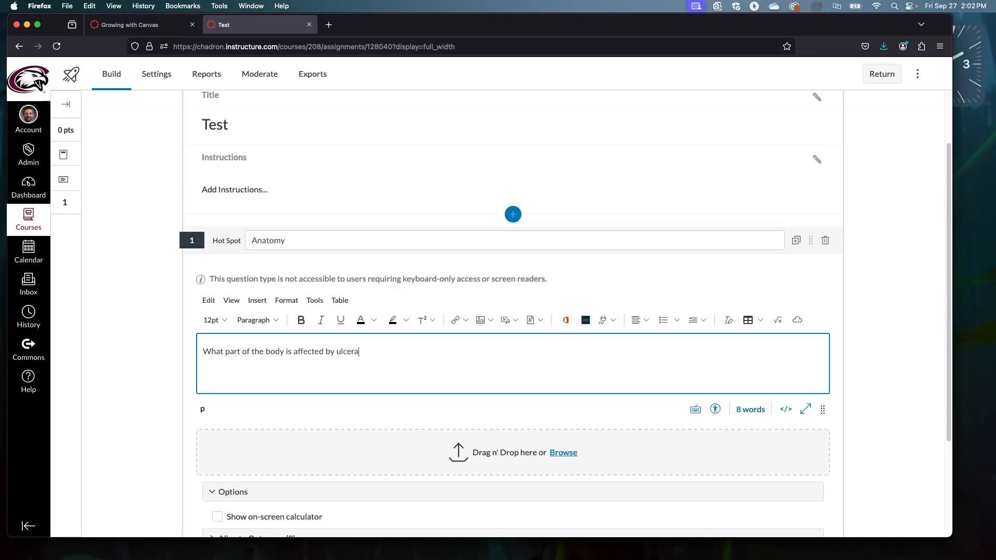
type("tive colit")
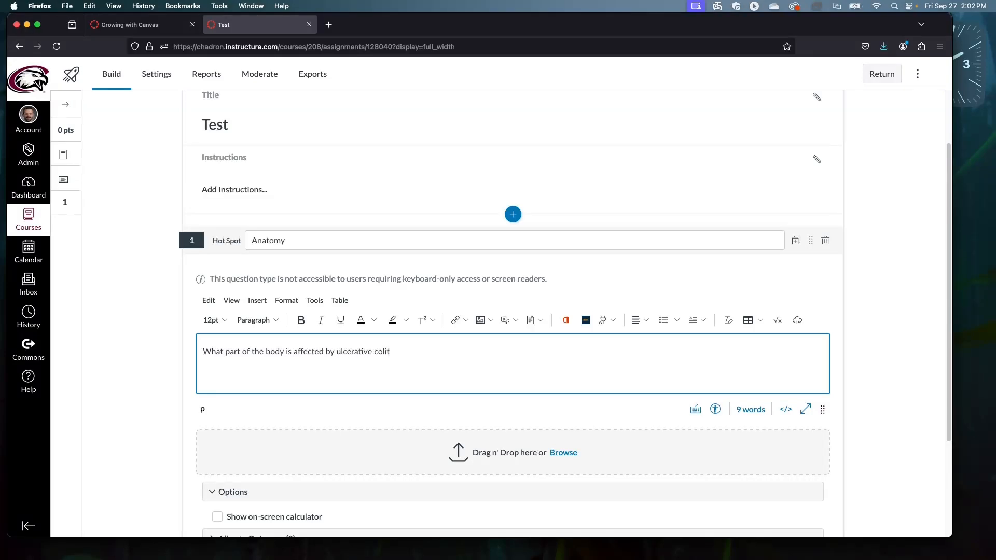
type("is?")
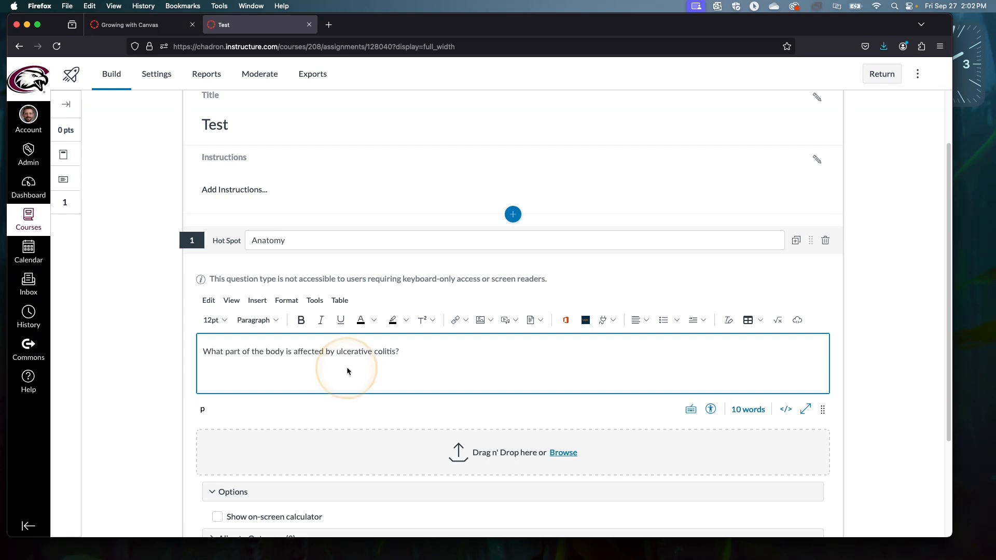
scroll("down", 3)
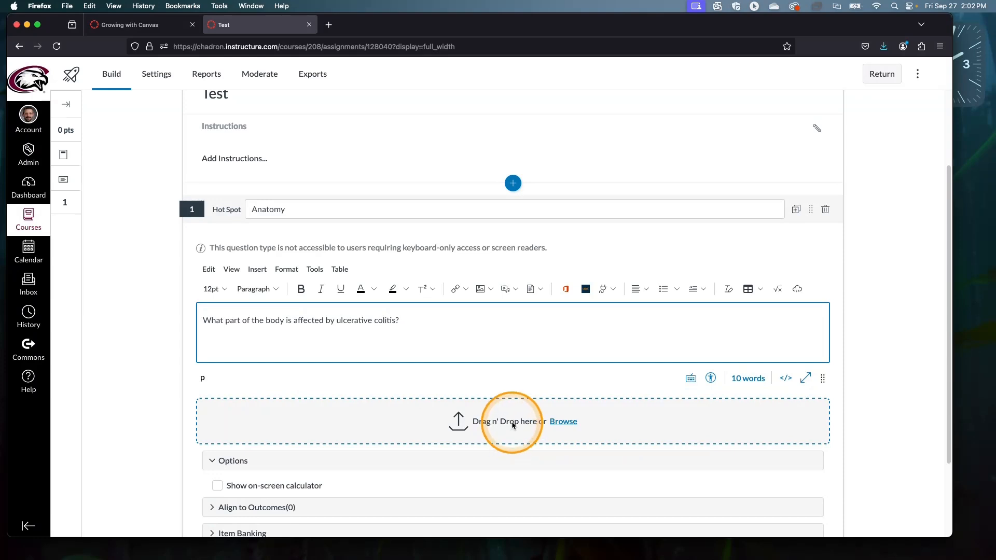
Upload Organs-01.png from the file picker as the question's image.
left_click(563, 421)
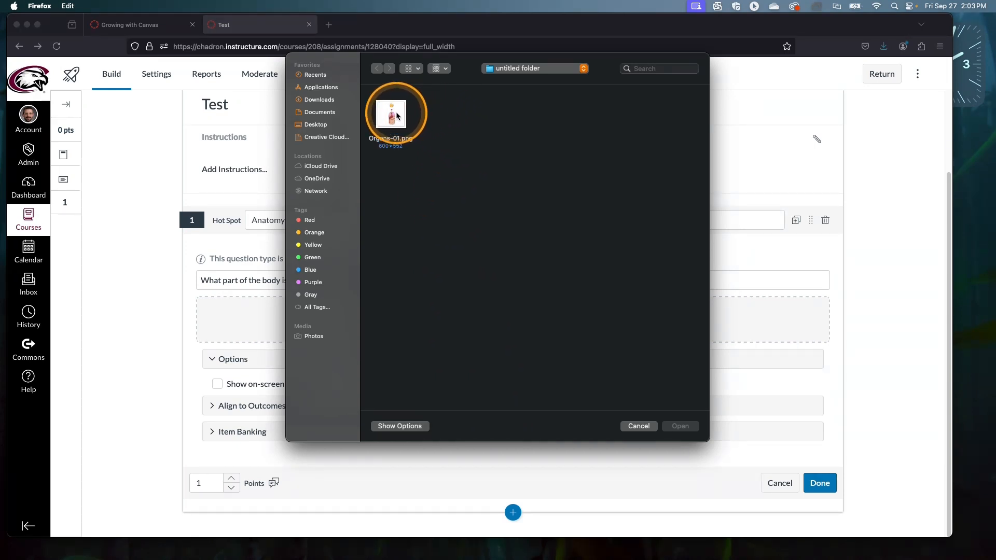
left_click(391, 114)
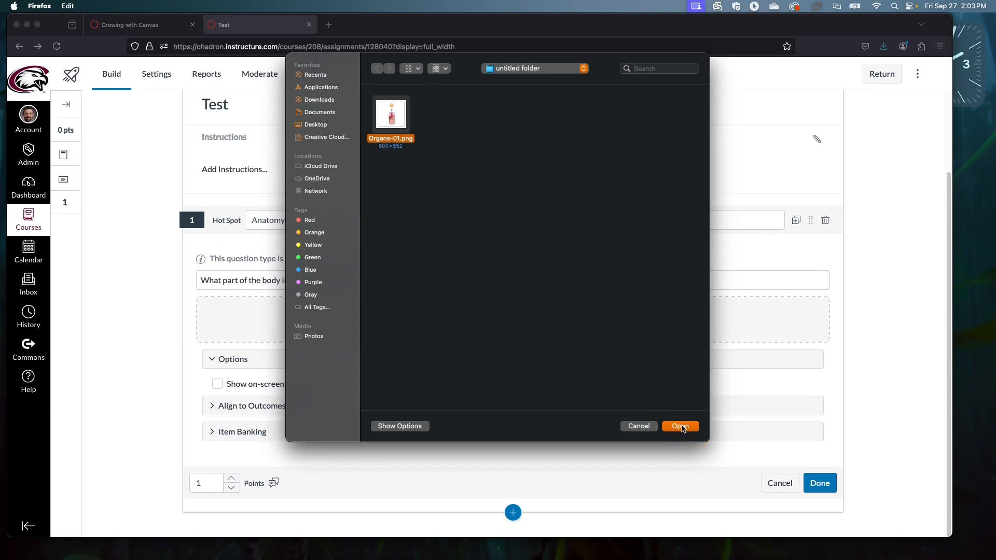
left_click(680, 427)
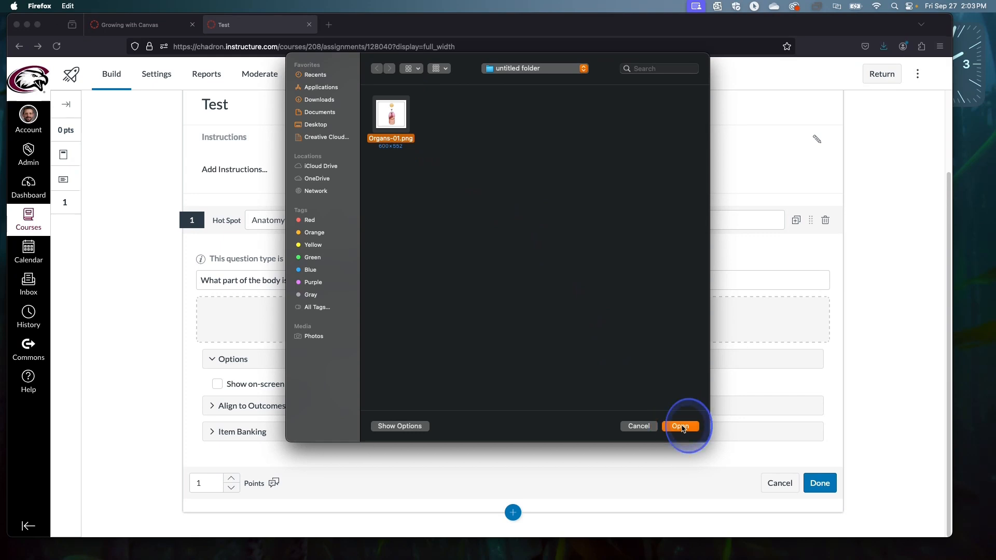
left_click(680, 426)
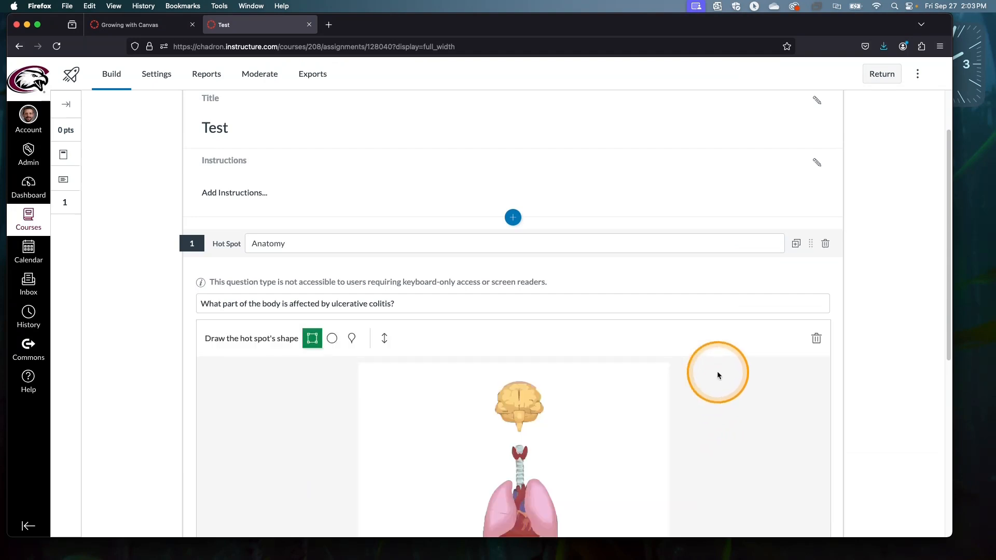
Draw a rectangular hot spot over the chest, then an oval one covering chest and lungs.
scroll("down", 3)
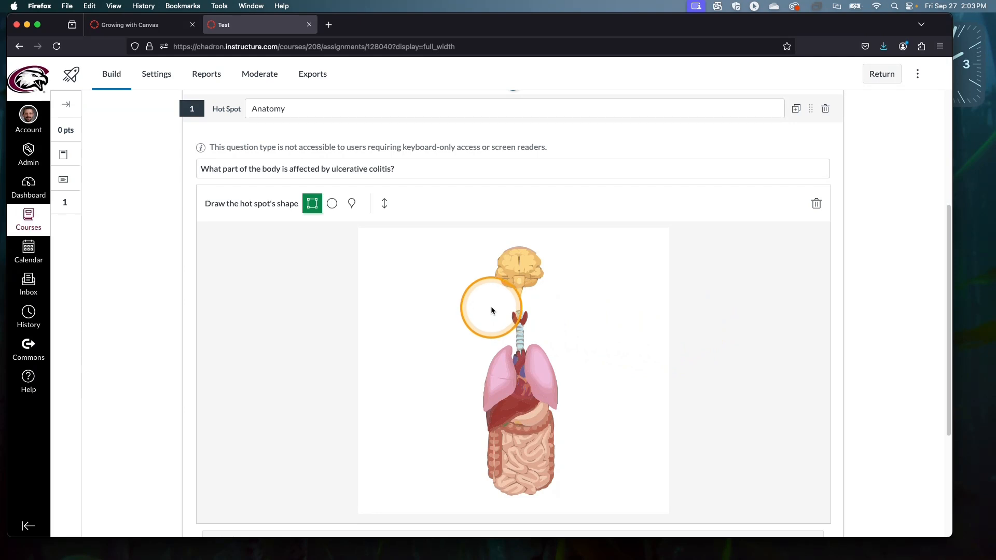
left_click_drag(491, 311, 540, 330)
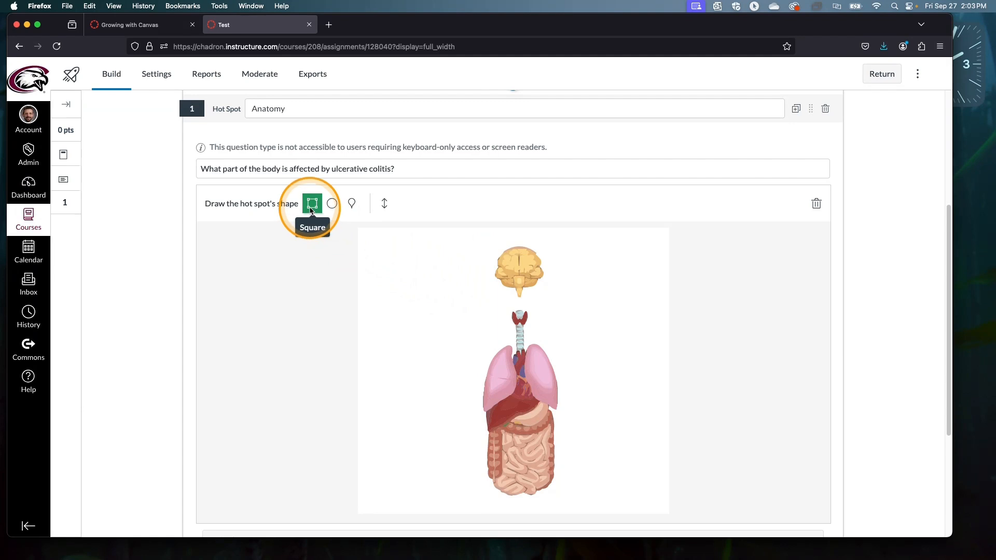
left_click_drag(426, 294, 463, 355)
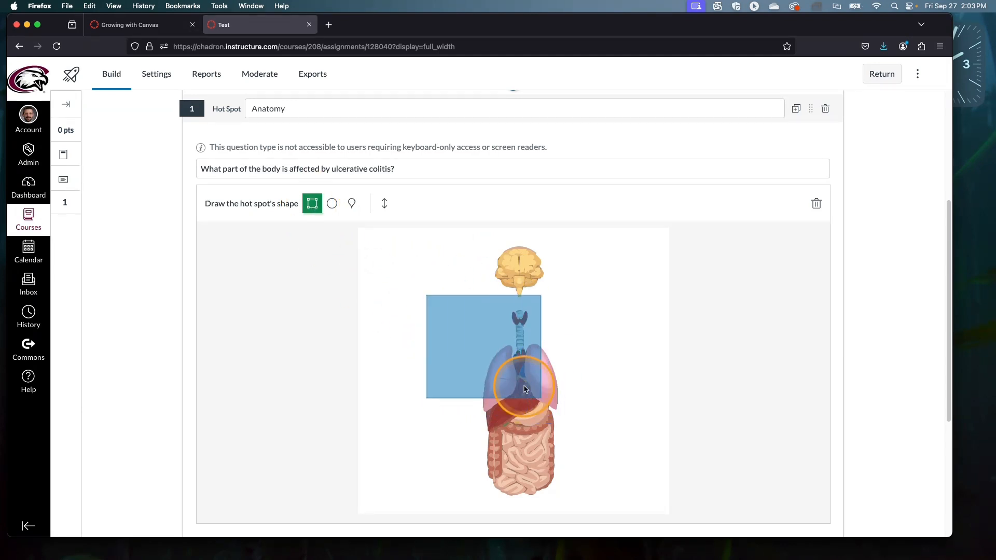
left_click(332, 203)
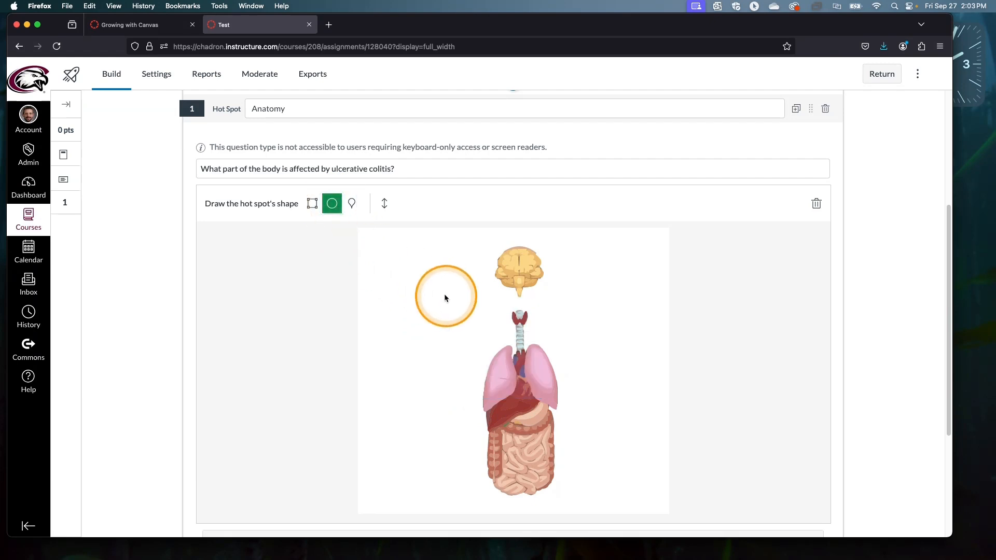
left_click_drag(444, 298, 505, 397)
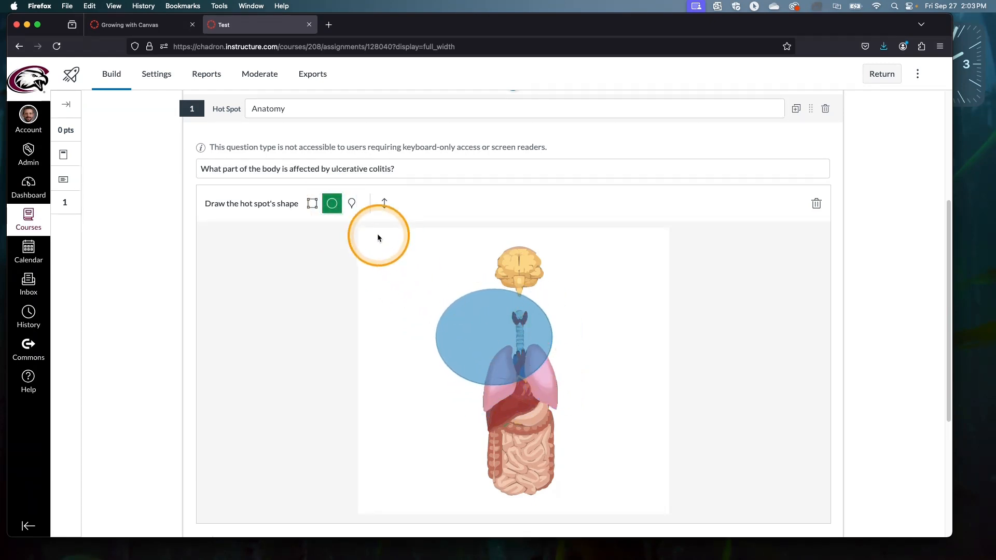
Switch to the polygon tool and outline the colon point by point as the correct hot spot.
left_click(352, 204)
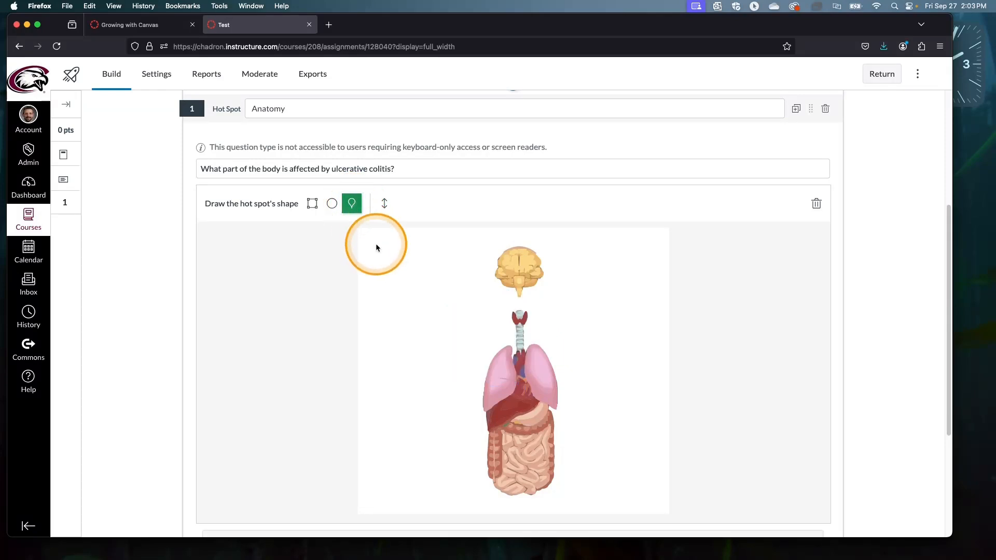
mouse_move(351, 204)
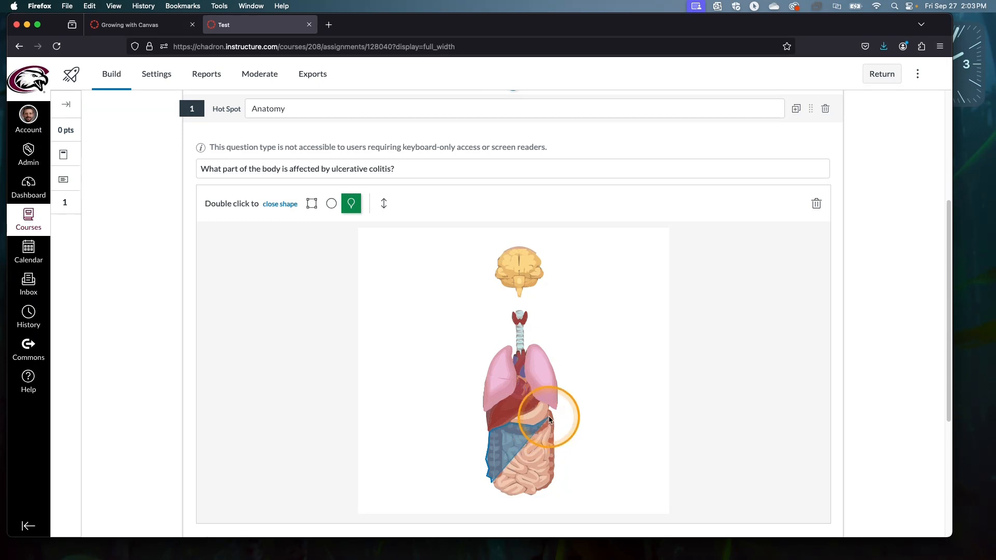
left_click_drag(549, 418, 556, 430)
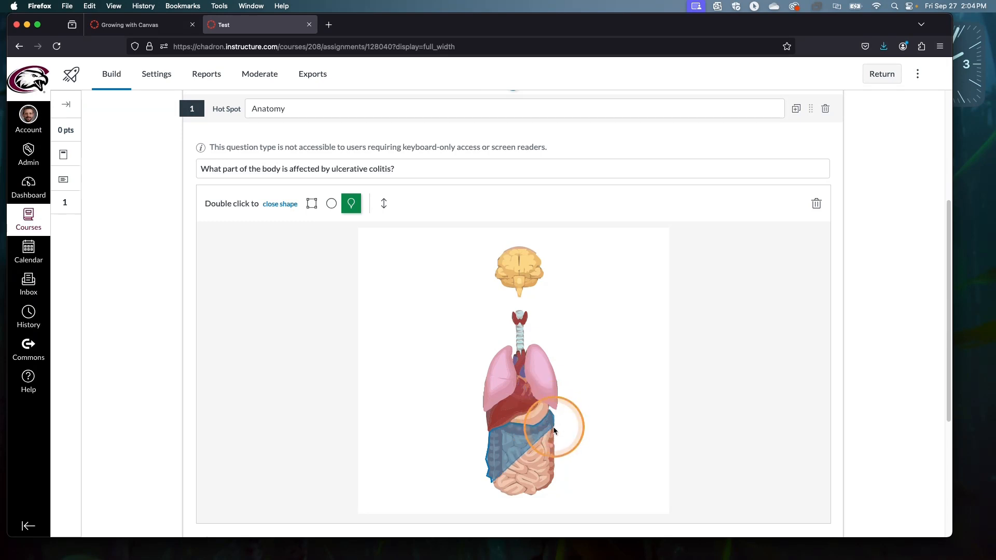
left_click_drag(552, 431, 543, 493)
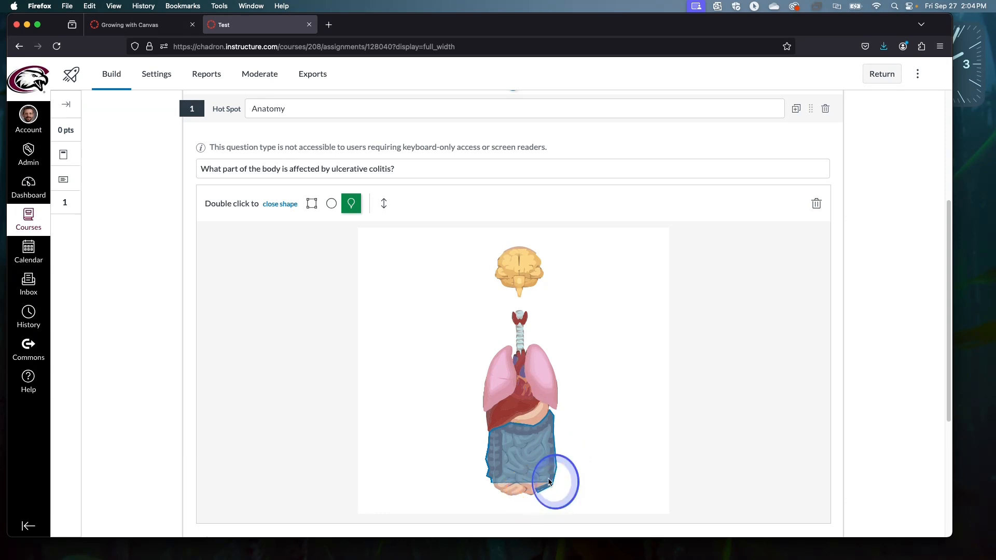
left_click_drag(549, 482, 549, 435)
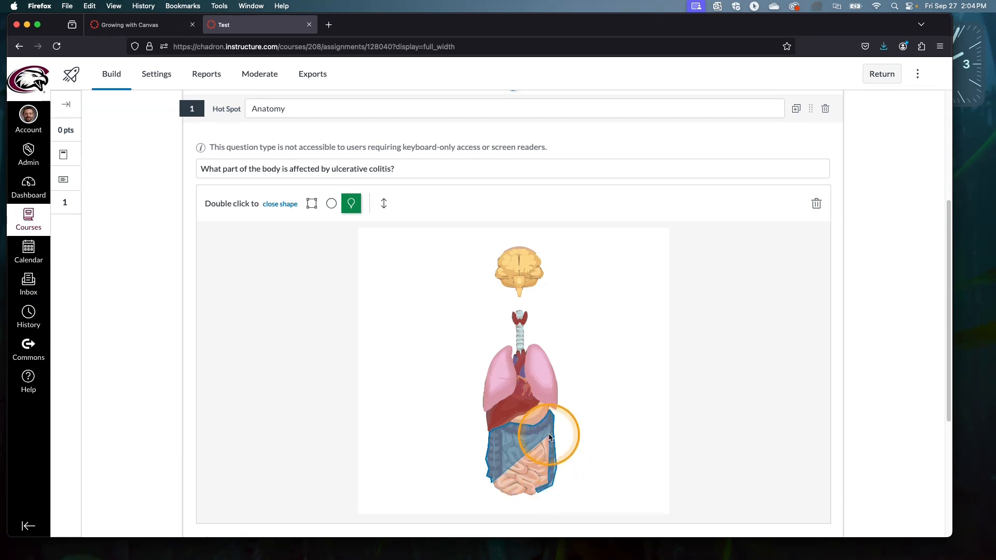
left_click_drag(549, 434, 534, 439)
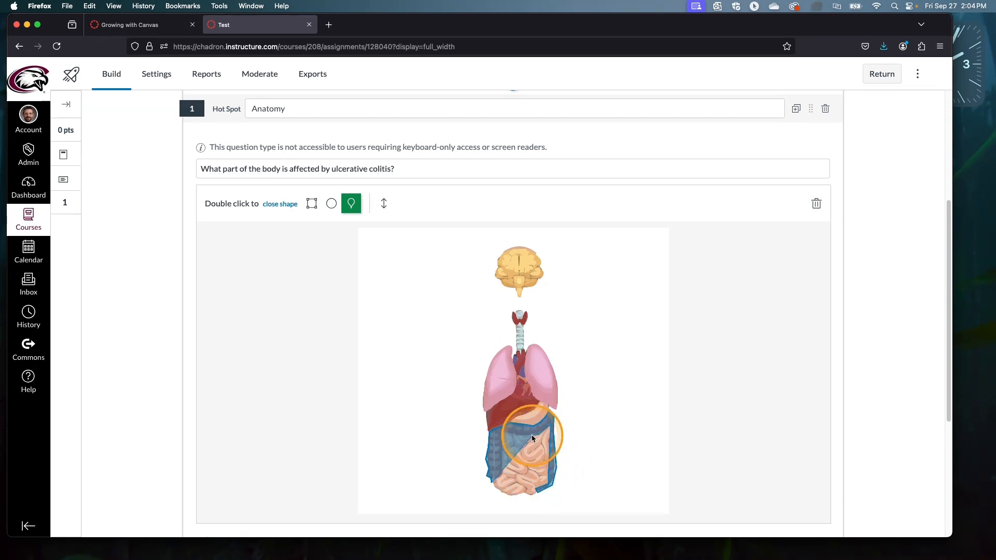
left_click_drag(534, 436, 502, 435)
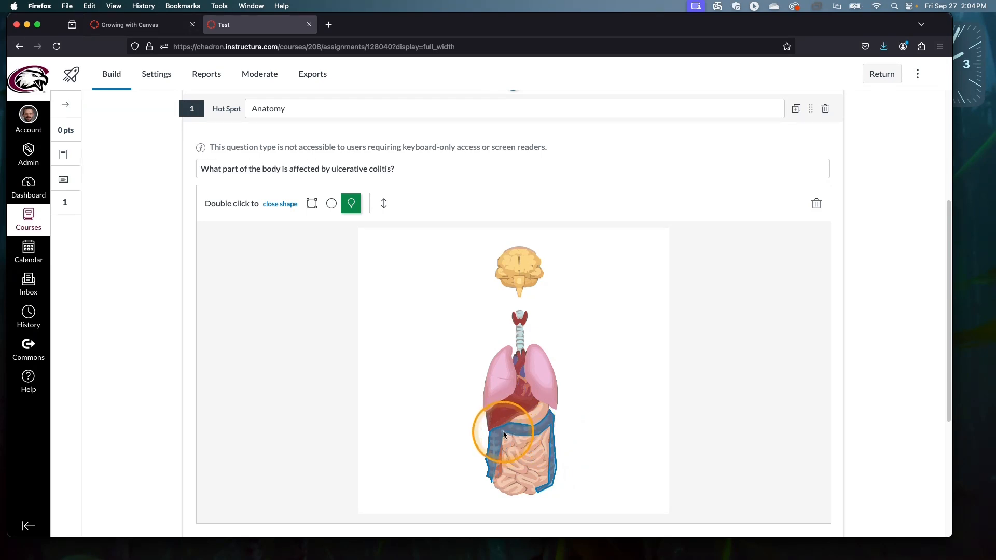
left_click_drag(504, 435, 502, 476)
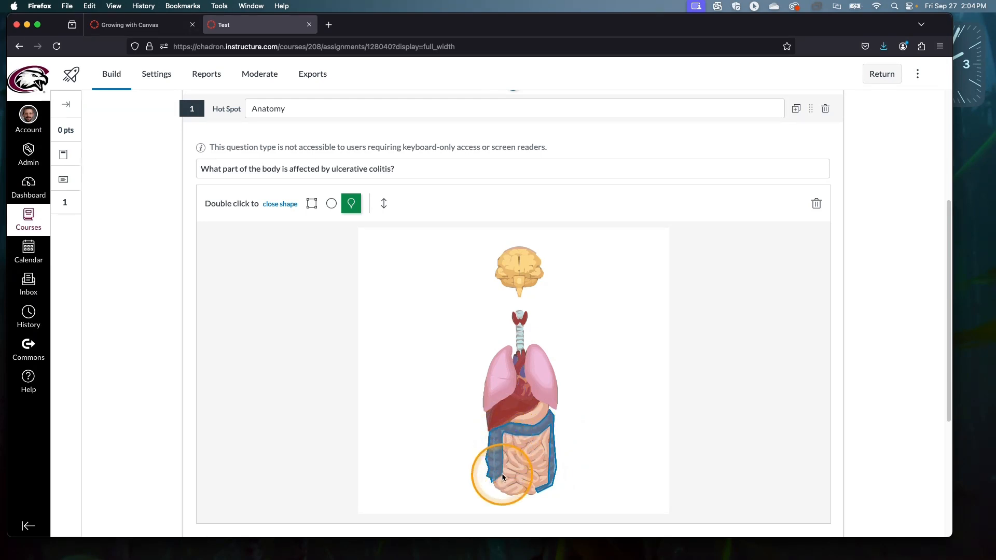
left_click_drag(502, 477, 489, 486)
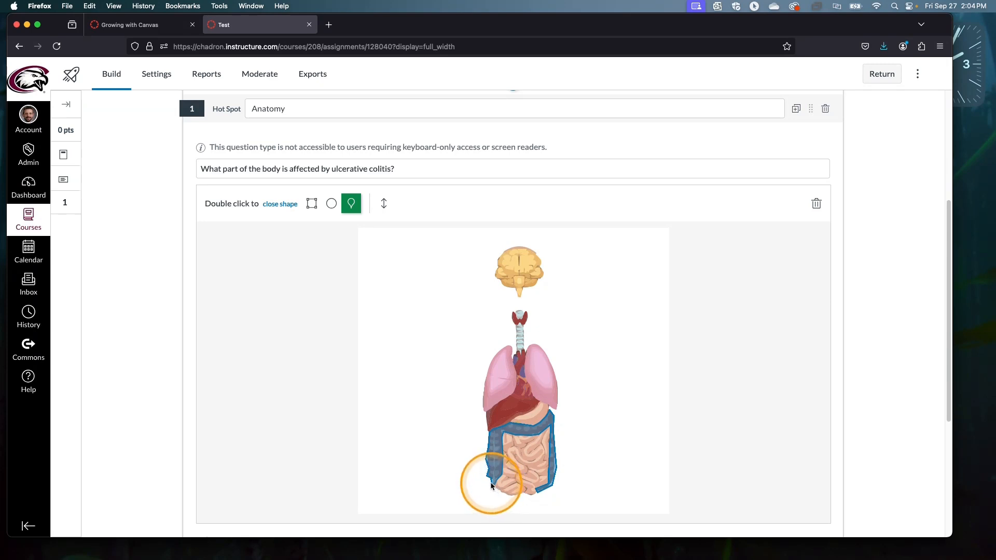
left_click_drag(490, 484, 437, 472)
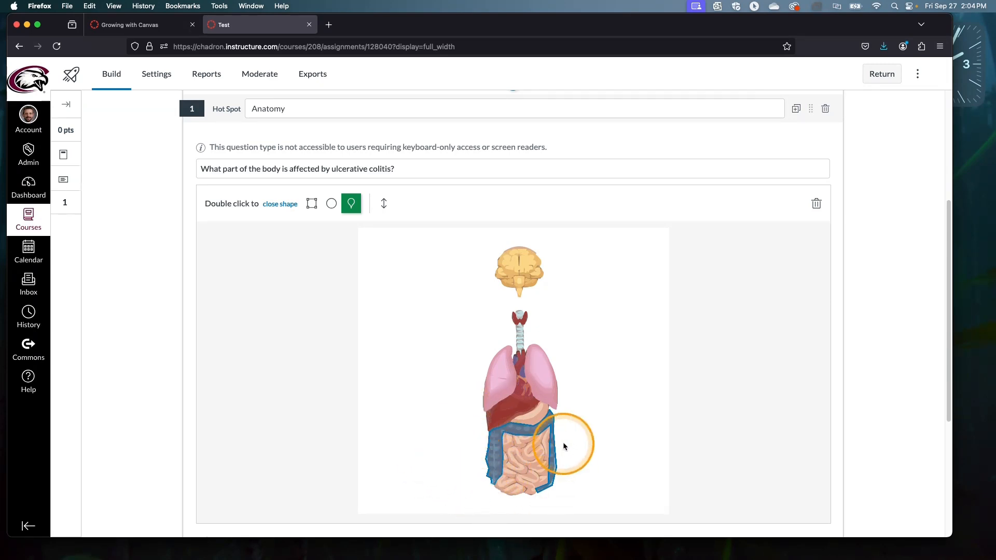
left_click_drag(563, 445, 495, 475)
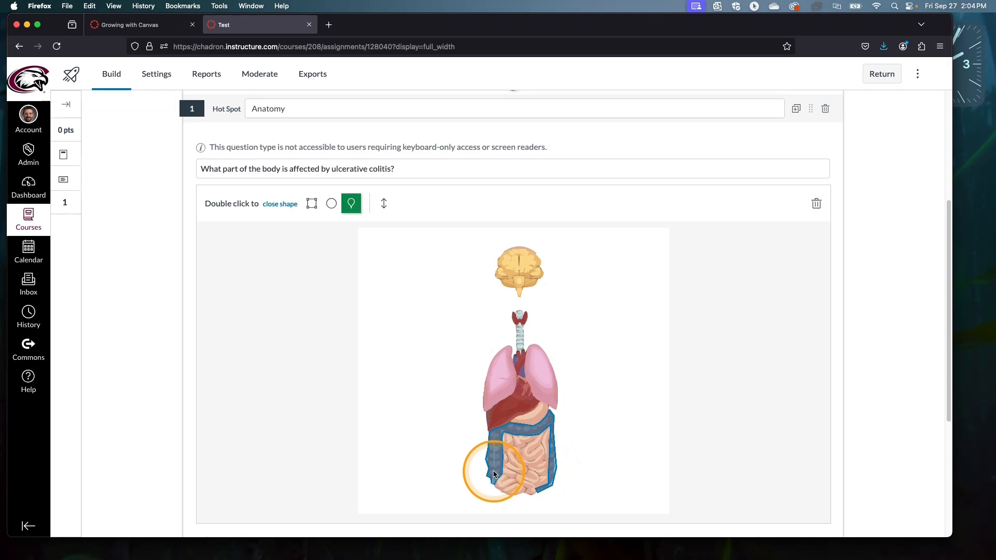
left_click_drag(495, 475, 478, 464)
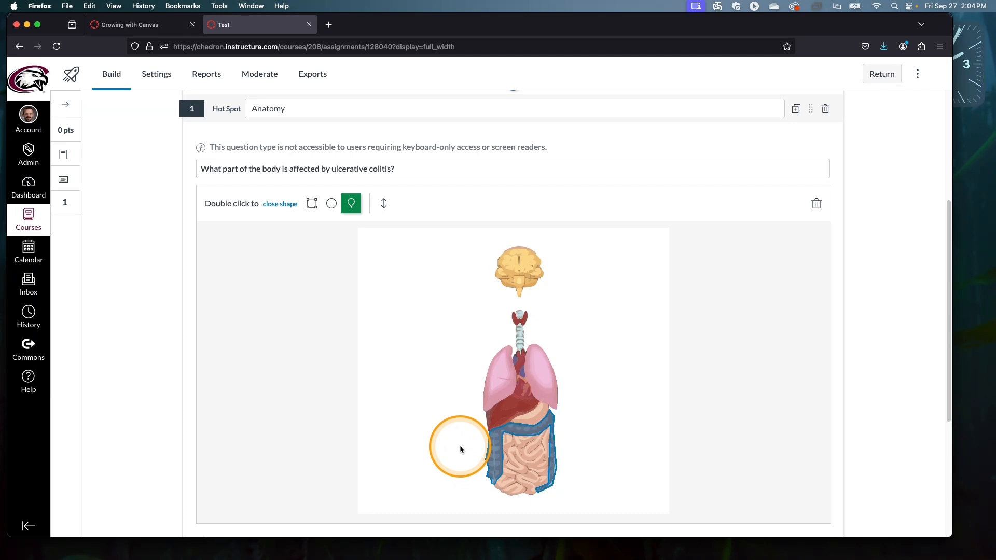
left_click_drag(461, 450, 516, 355)
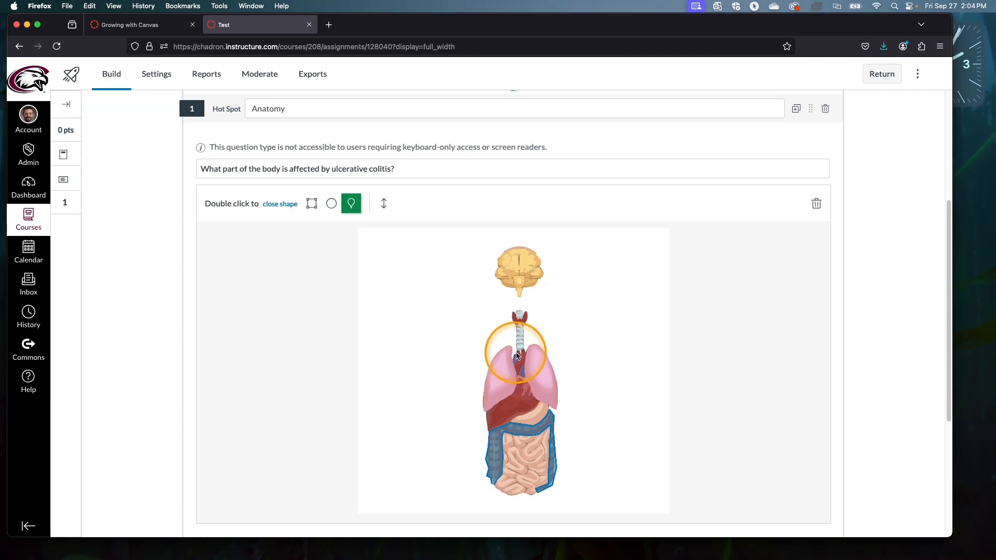
left_click_drag(518, 353, 603, 425)
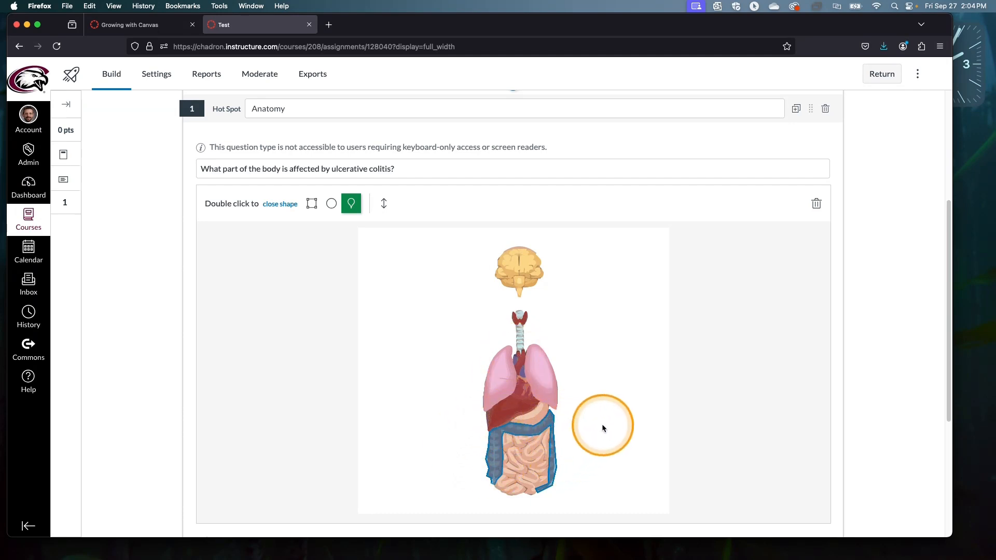
Set the question's Points value to 1.
scroll("down", 3)
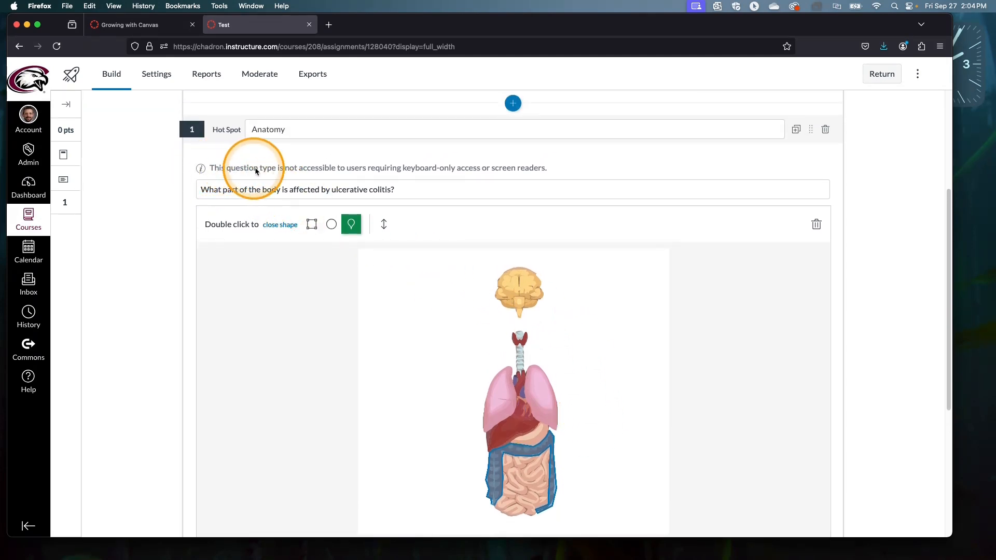
mouse_move(551, 169)
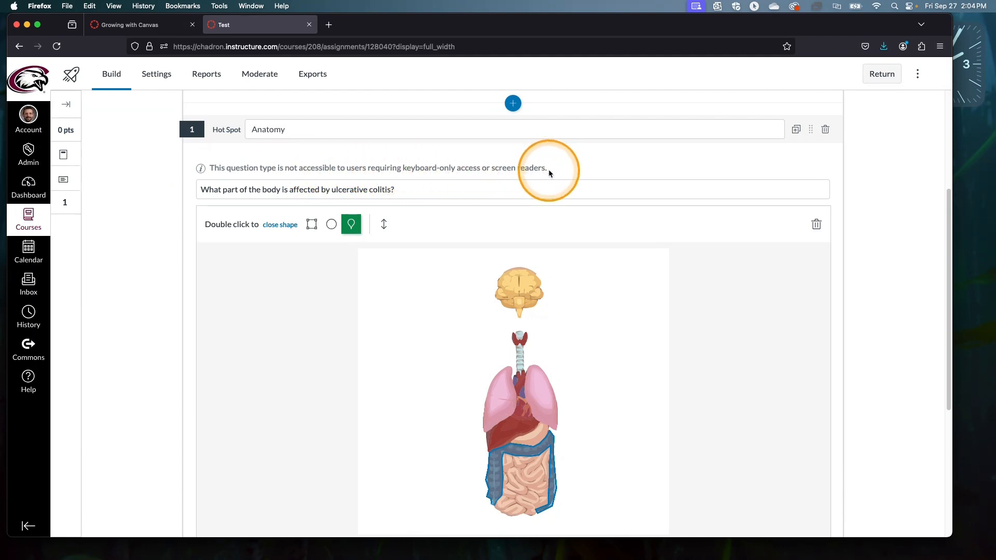
mouse_move(585, 339)
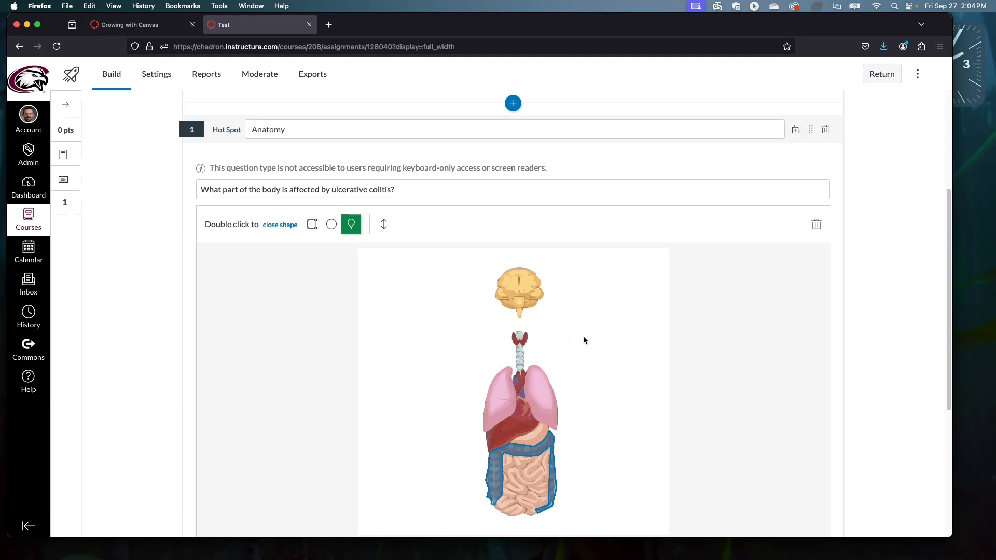
left_click(570, 335)
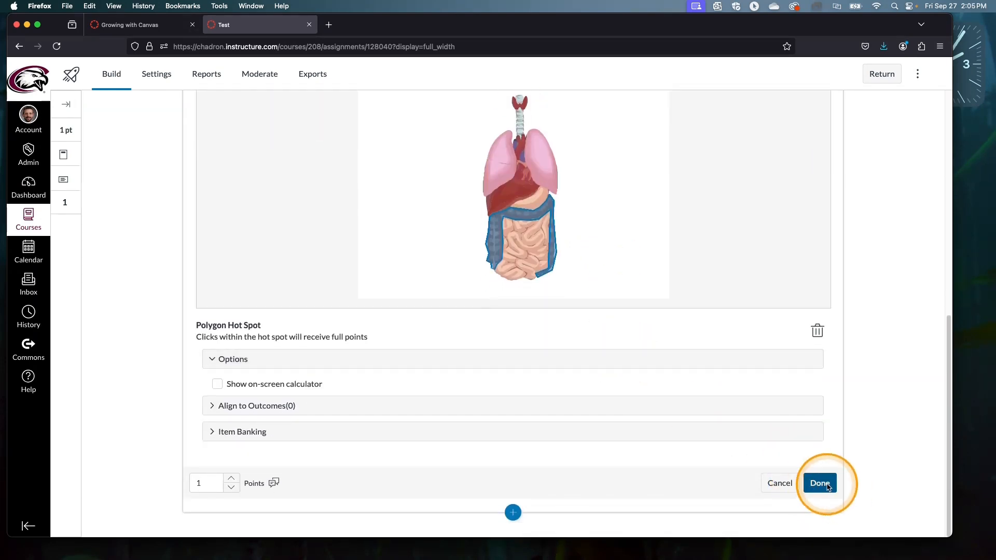
Save the hotspot question as a 1-point item and launch the student preview of the Test quiz.
left_click(819, 484)
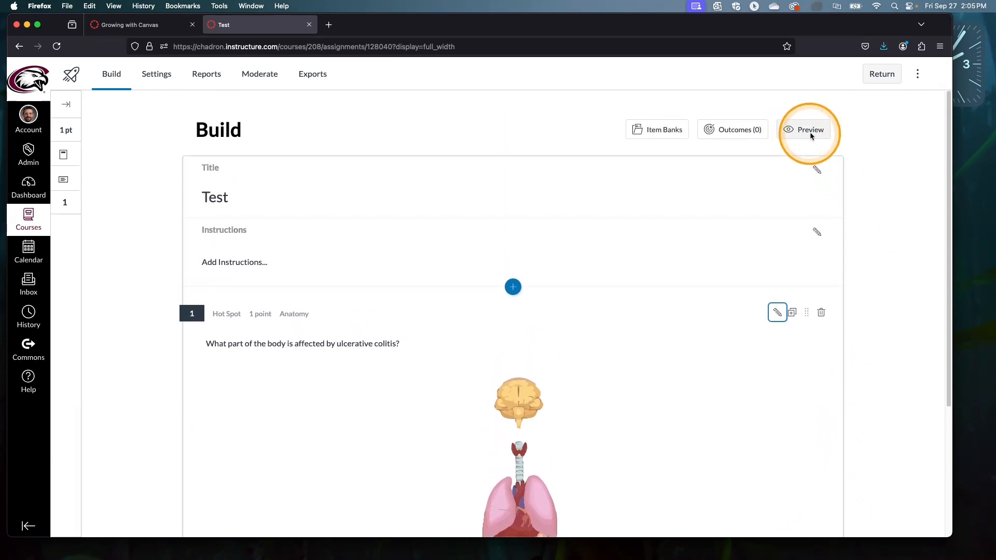
left_click(810, 130)
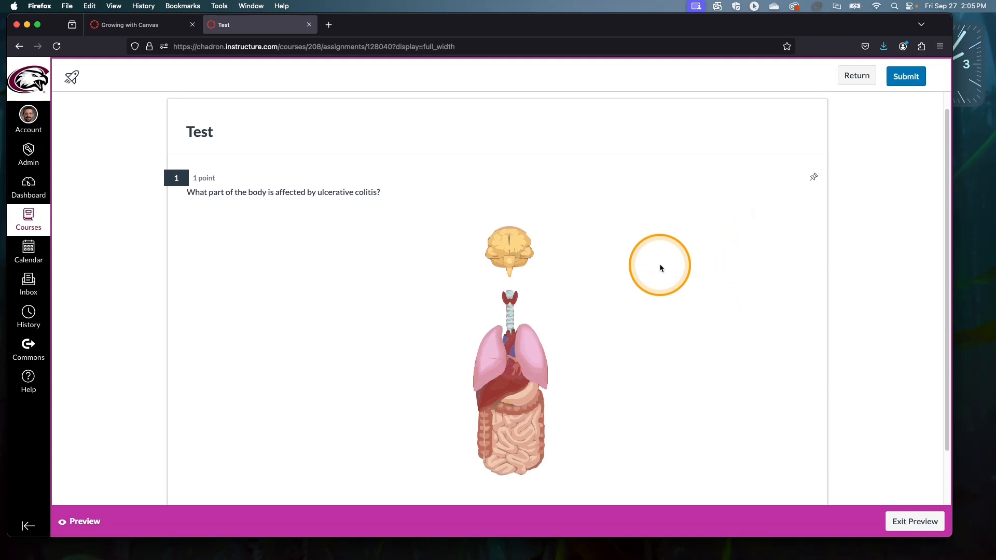
Place the answer marker on the image and move it onto the intestines.
left_click_drag(659, 266, 473, 372)
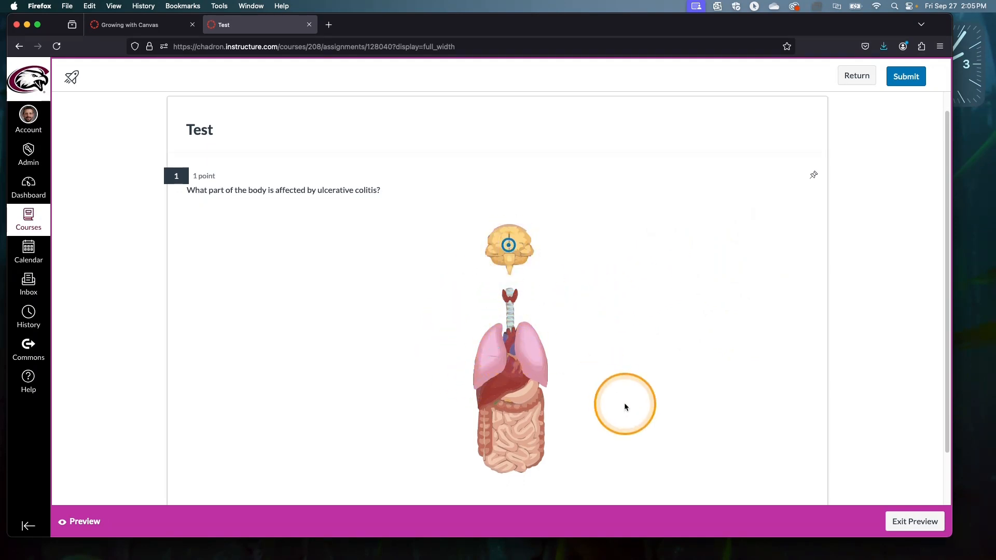
left_click_drag(626, 405, 515, 453)
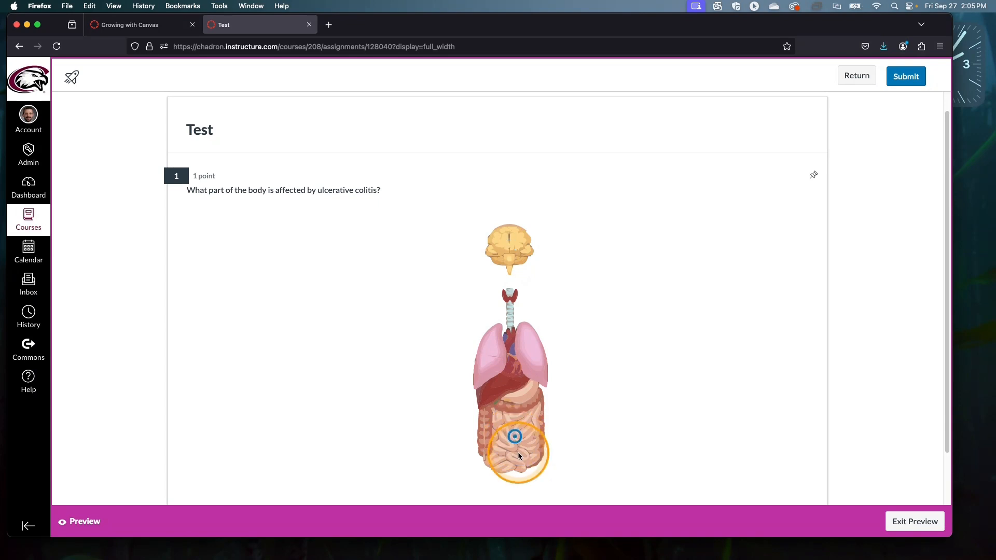
left_click_drag(518, 454, 534, 439)
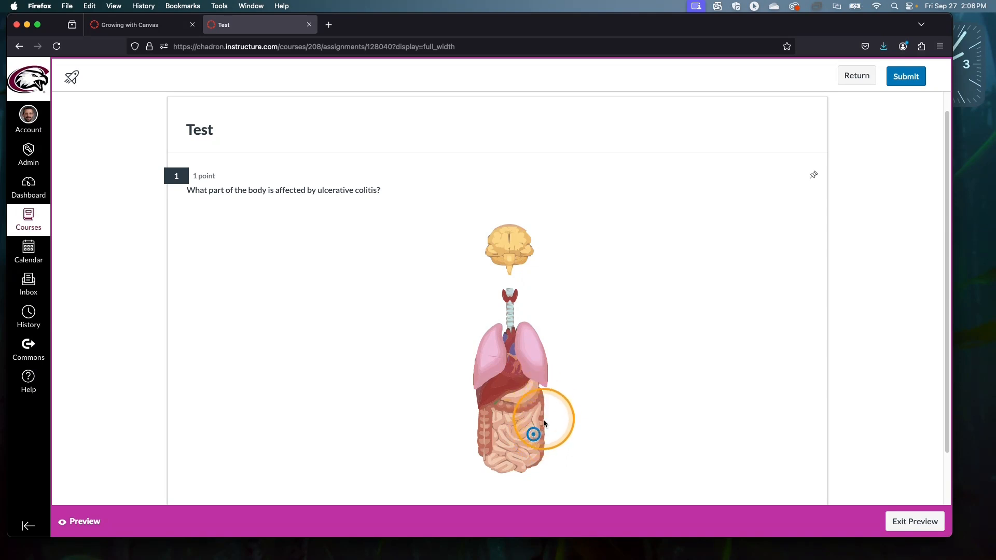
left_click_drag(544, 419, 725, 420)
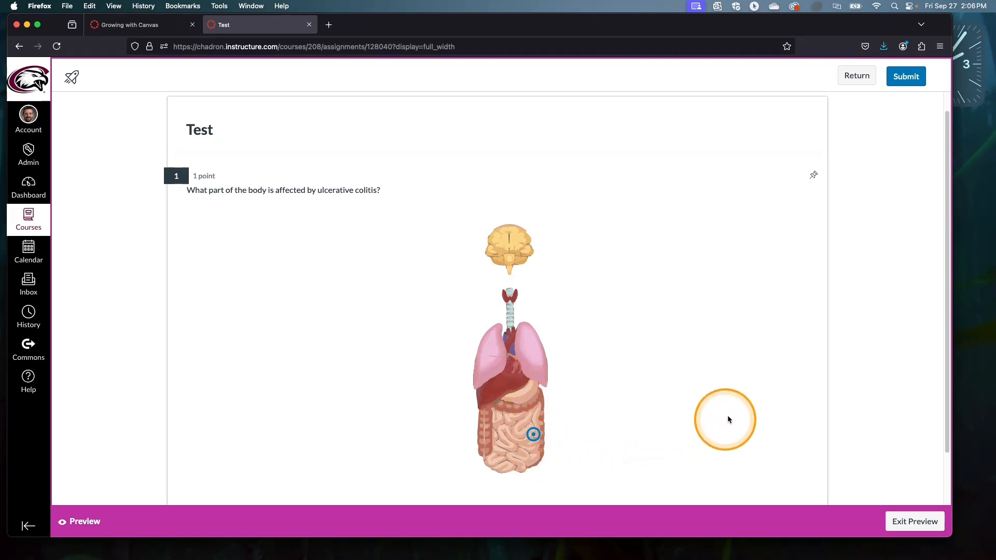
Submit the preview attempt, bringing up the submission confirmation prompt.
left_click(906, 77)
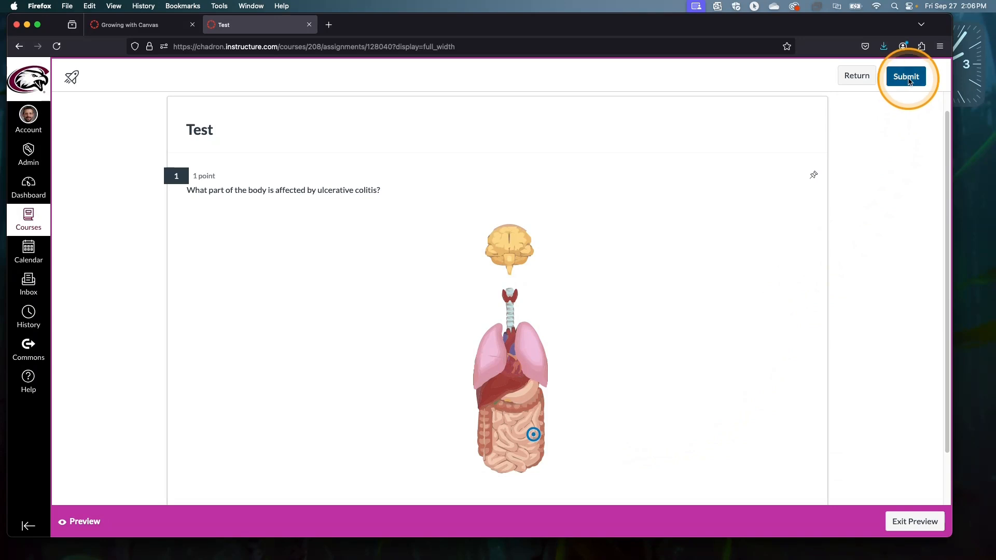
left_click(906, 76)
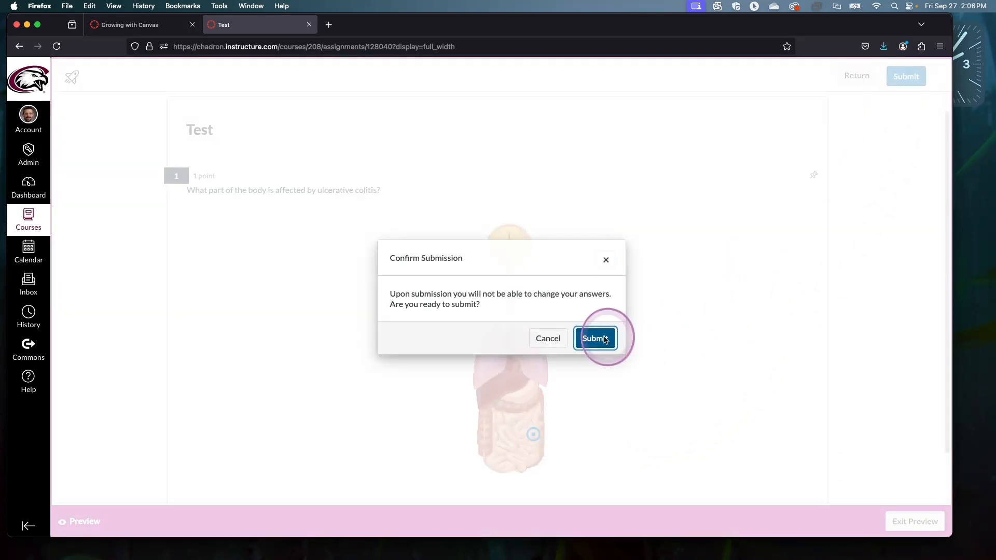
Confirm the submission and review the 0 out of 1 result with the correct answer shown.
left_click(595, 338)
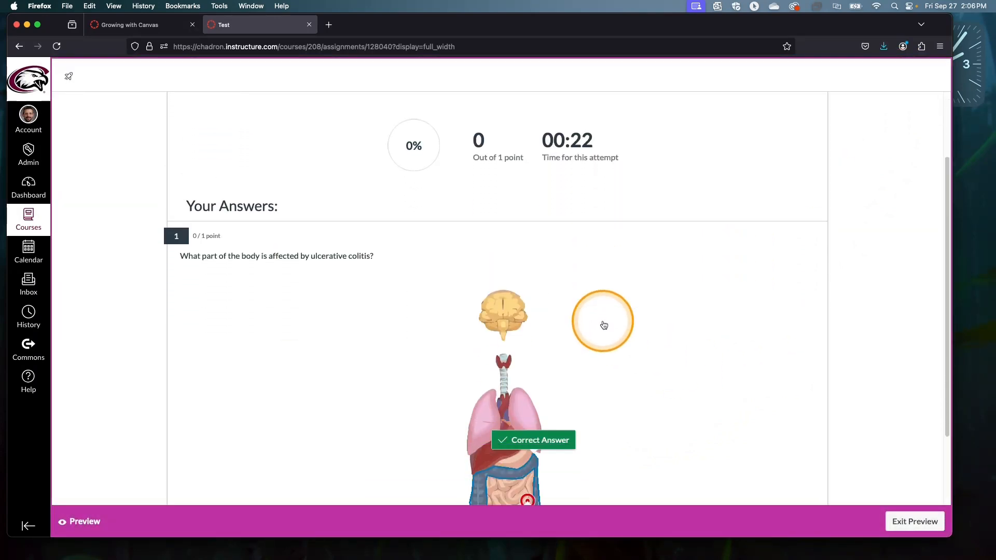
scroll("down", 3)
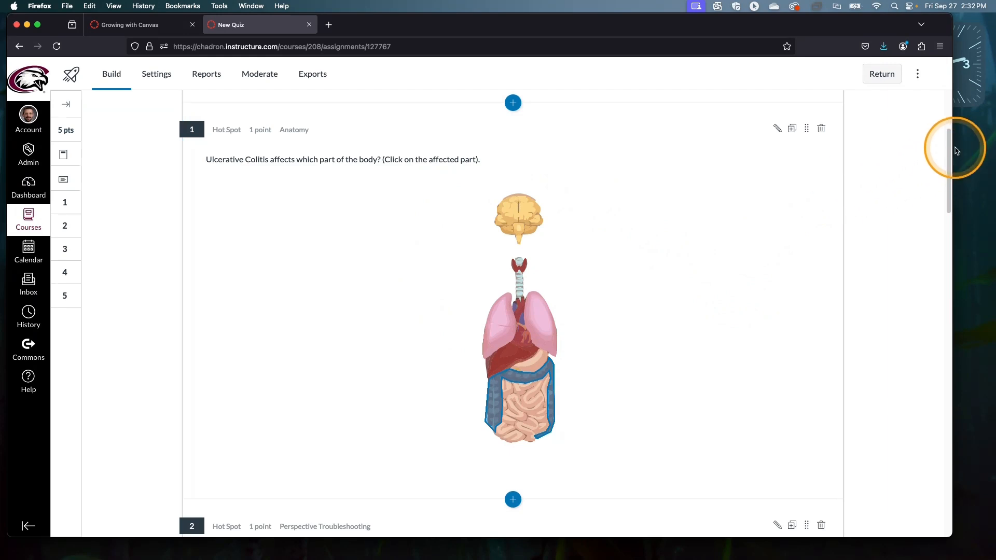
scroll("down", 3)
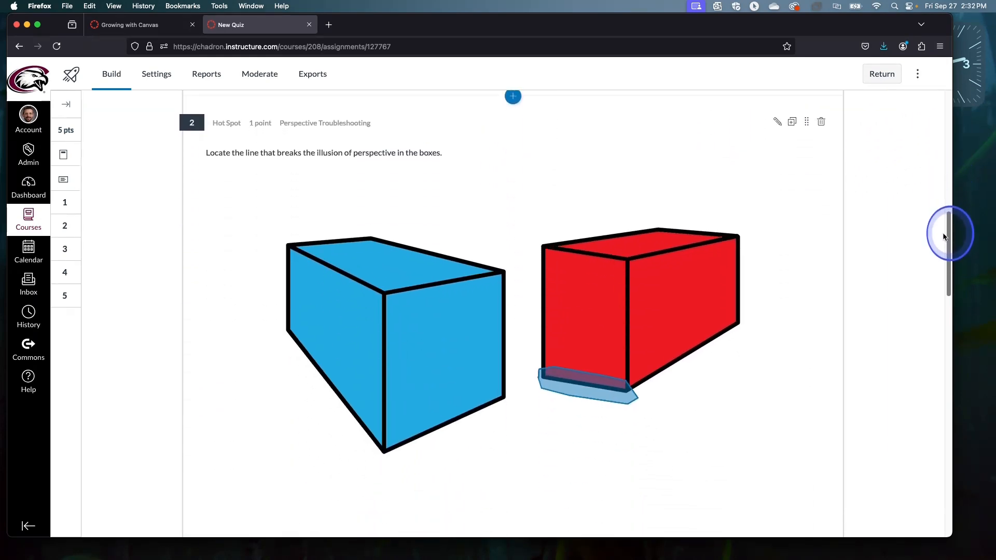
scroll("down", 3)
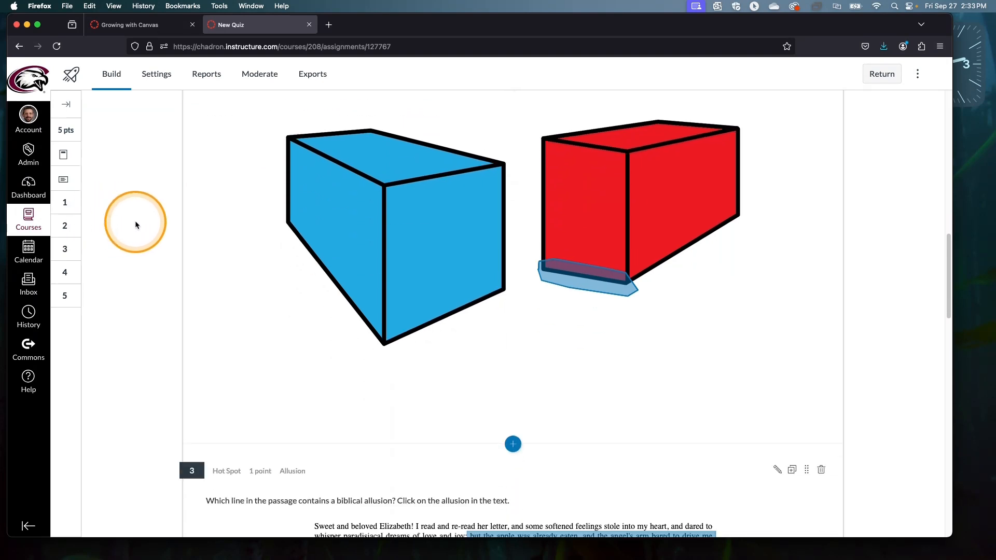
scroll("down", 3)
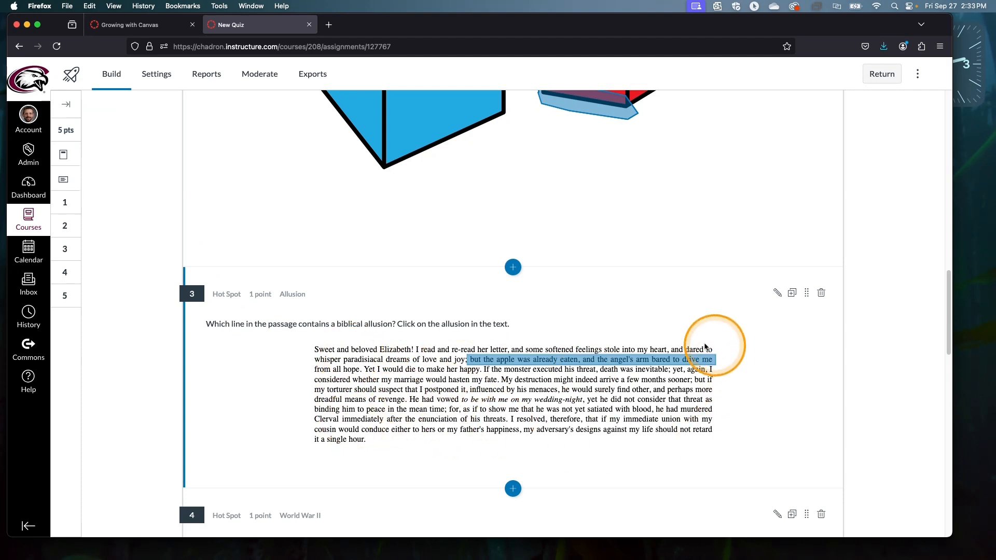
mouse_move(533, 335)
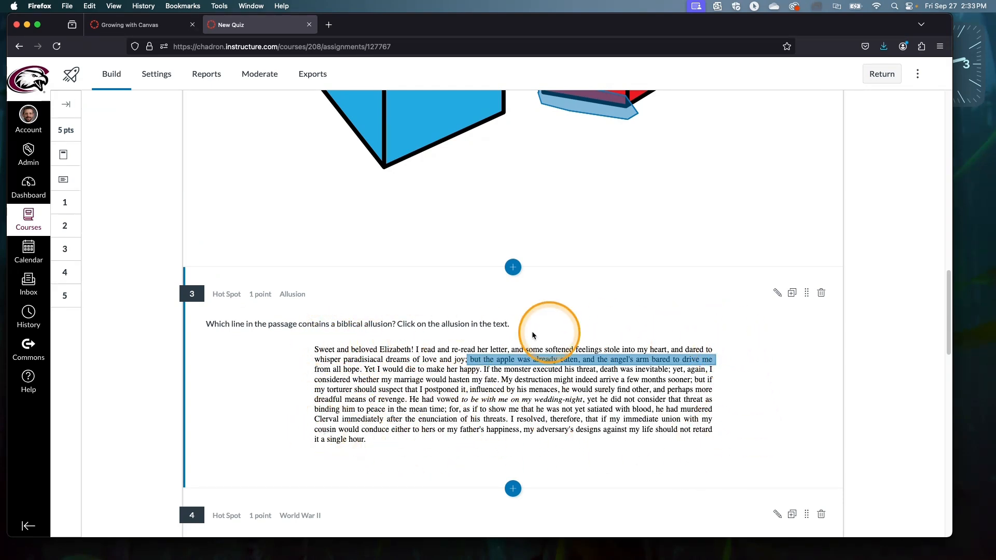
mouse_move(400, 435)
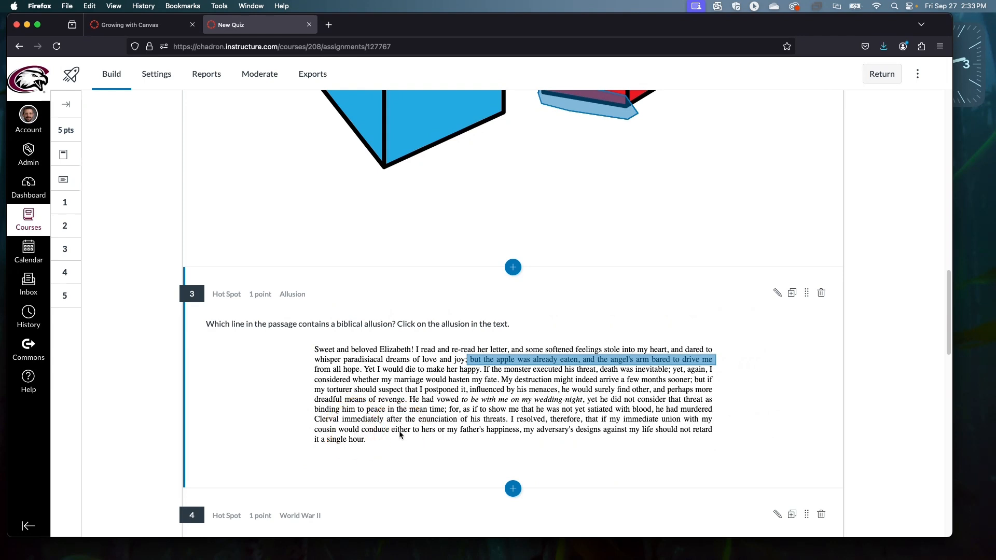
left_click(378, 448)
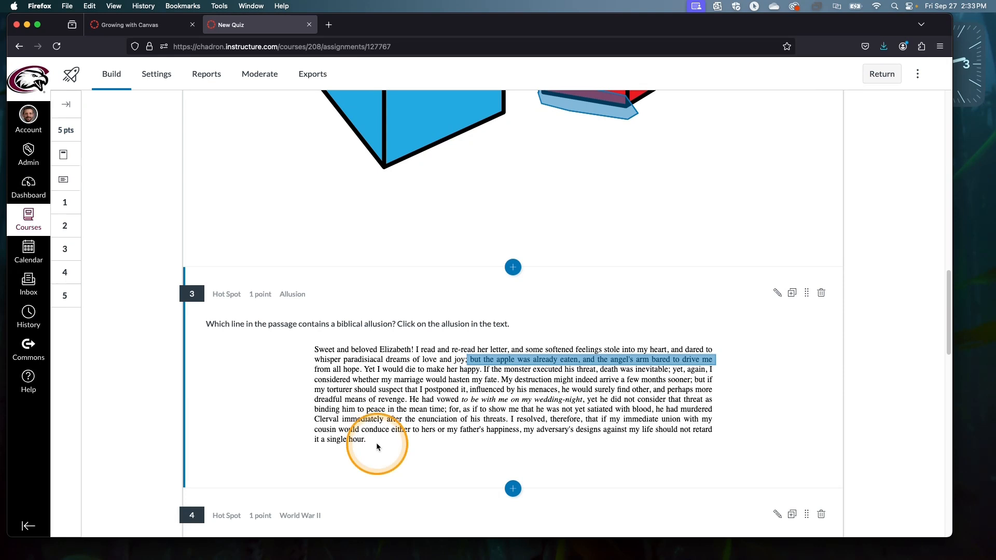
mouse_move(488, 374)
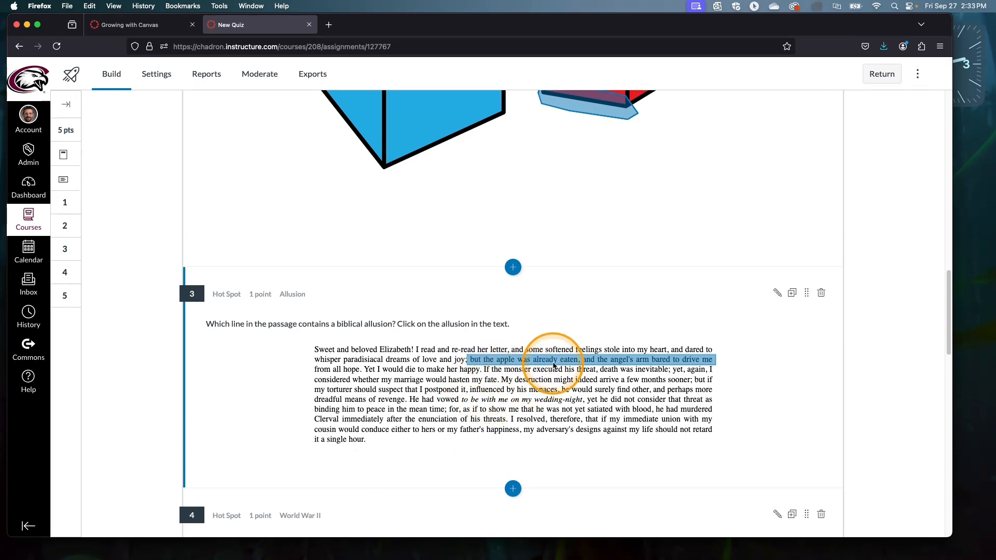
scroll("down", 3)
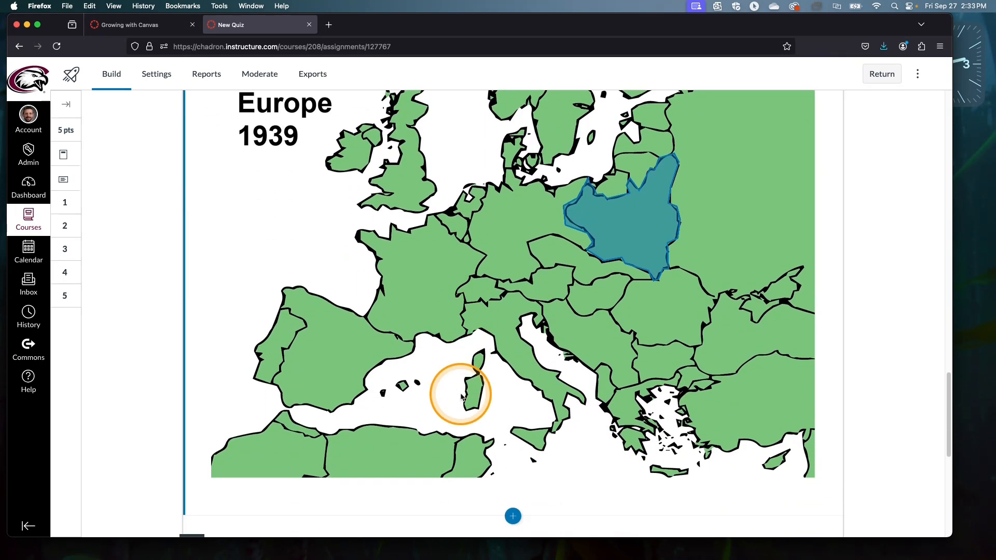
scroll("down", 3)
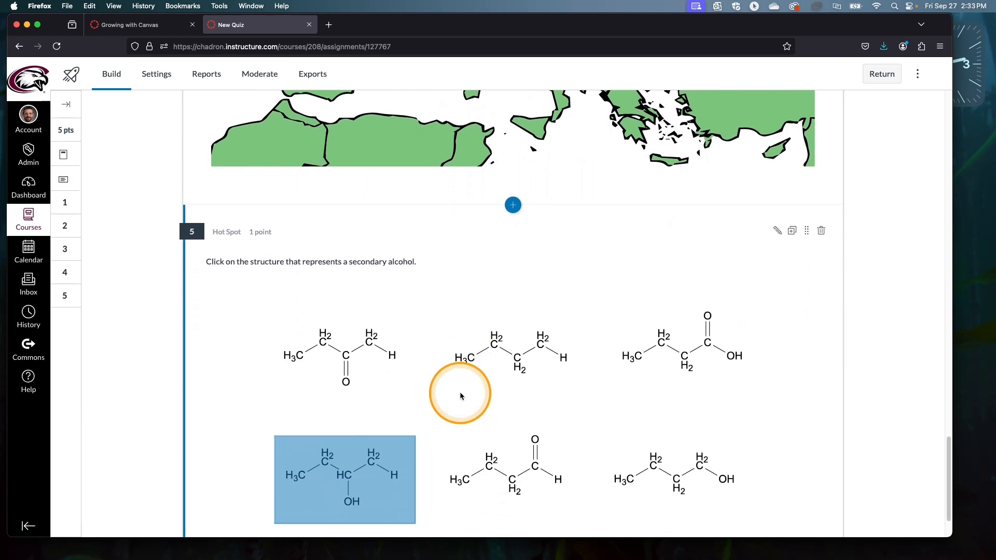
scroll("down", 3)
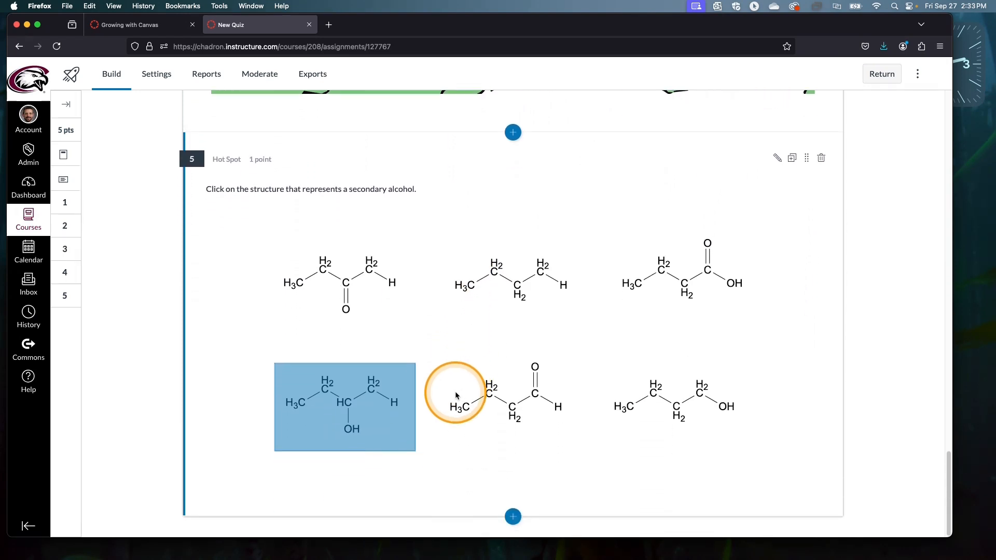